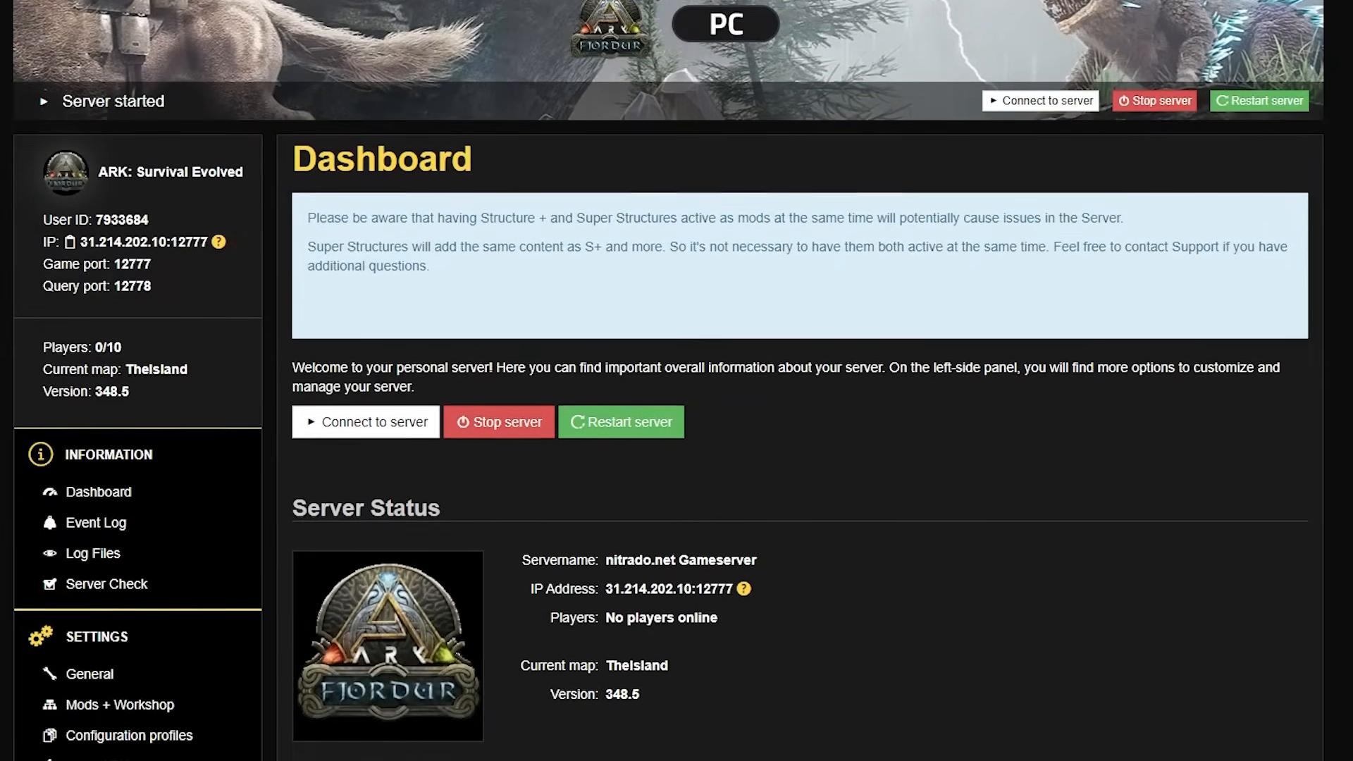
Review the Dashboard and highlight the message that the server is stopped.
scroll(down, 3)
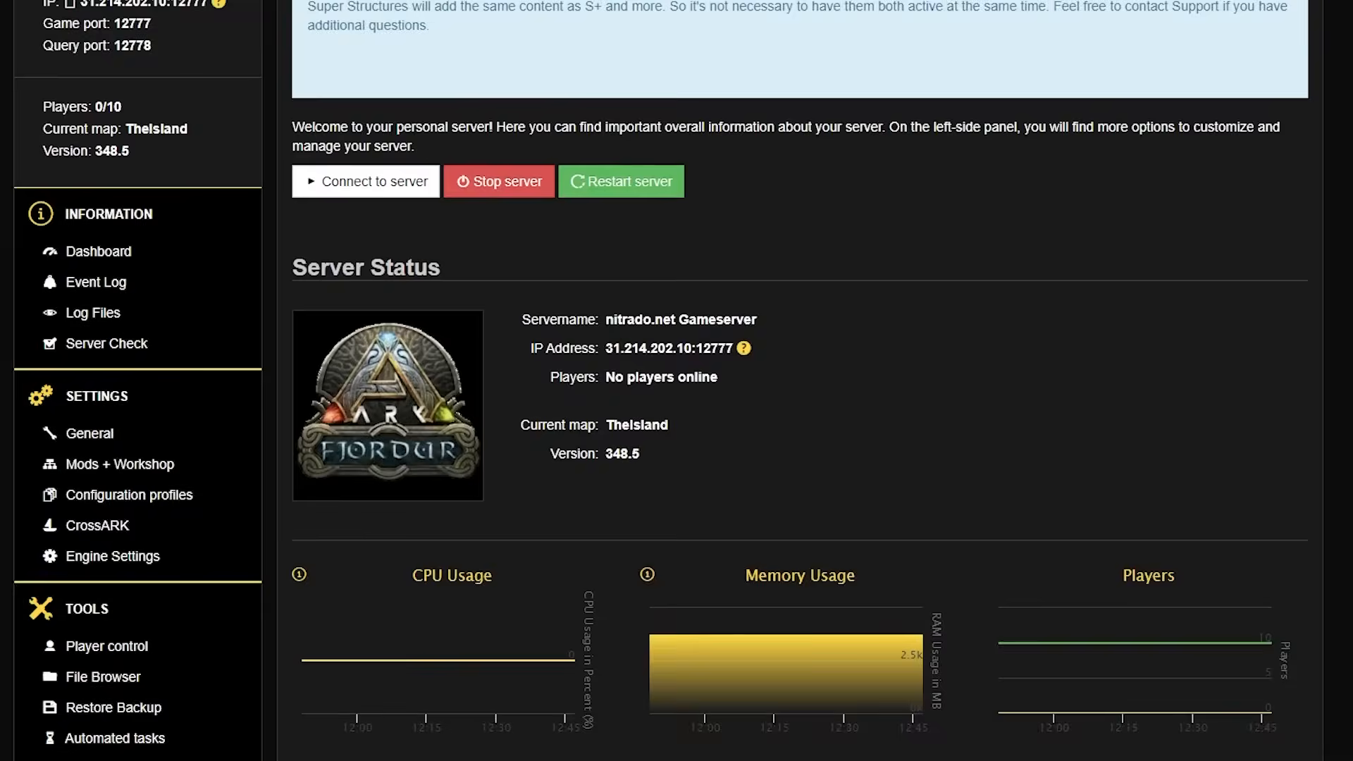
scroll(down, 3)
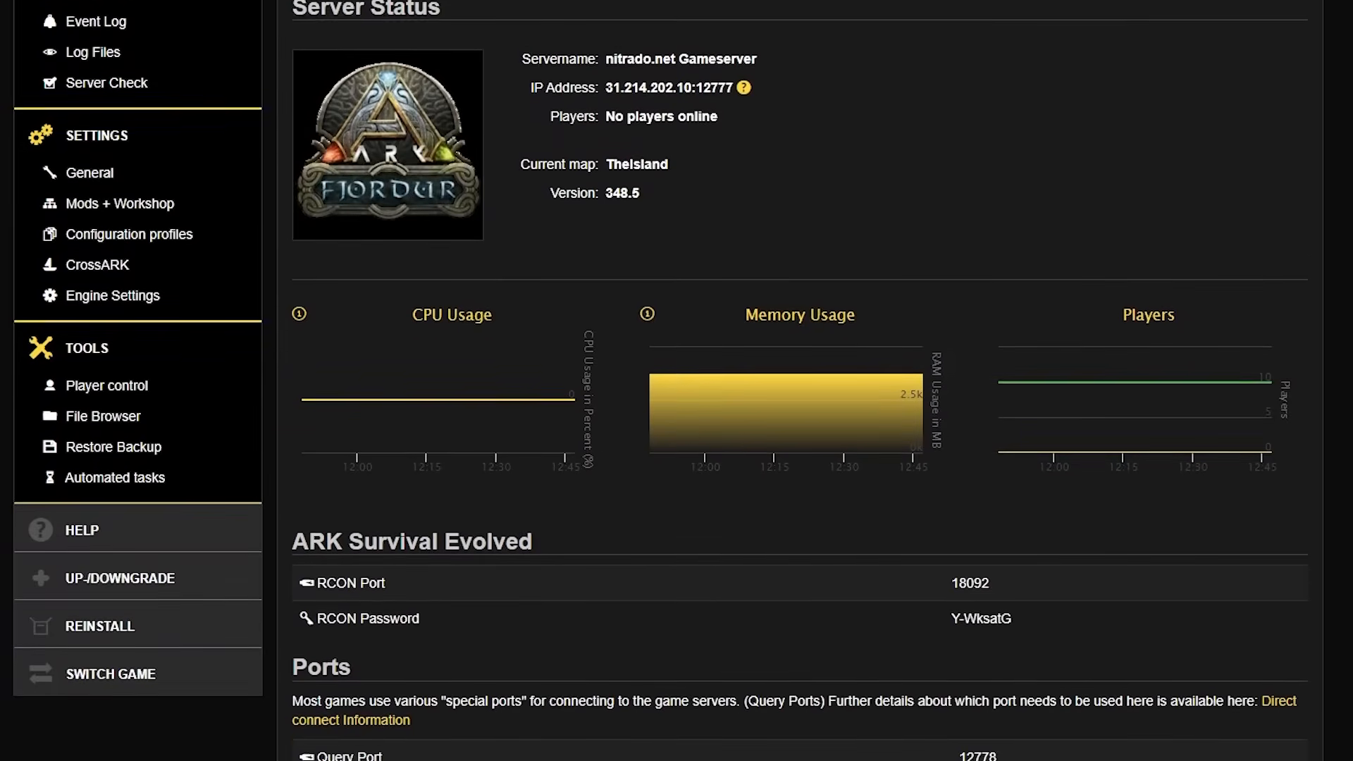
scroll(up, 3)
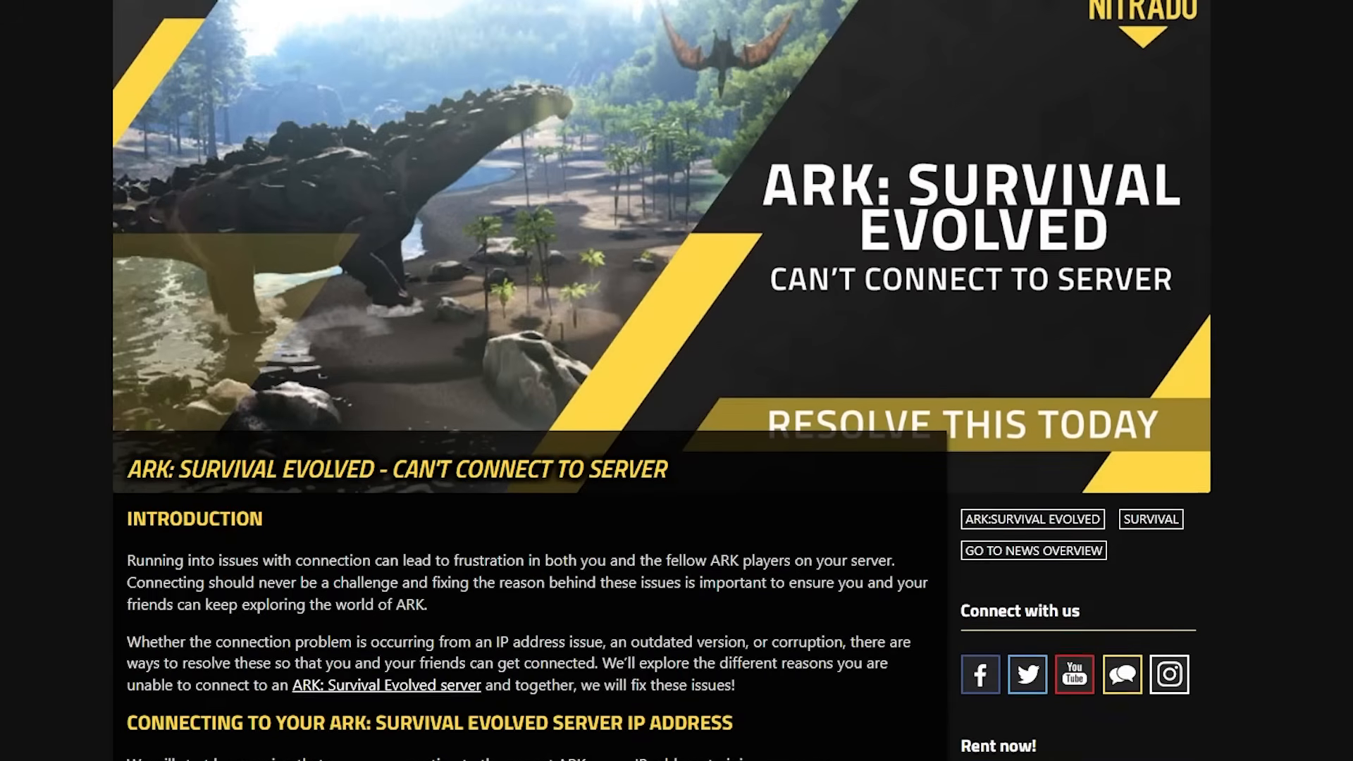
scroll(down, 3)
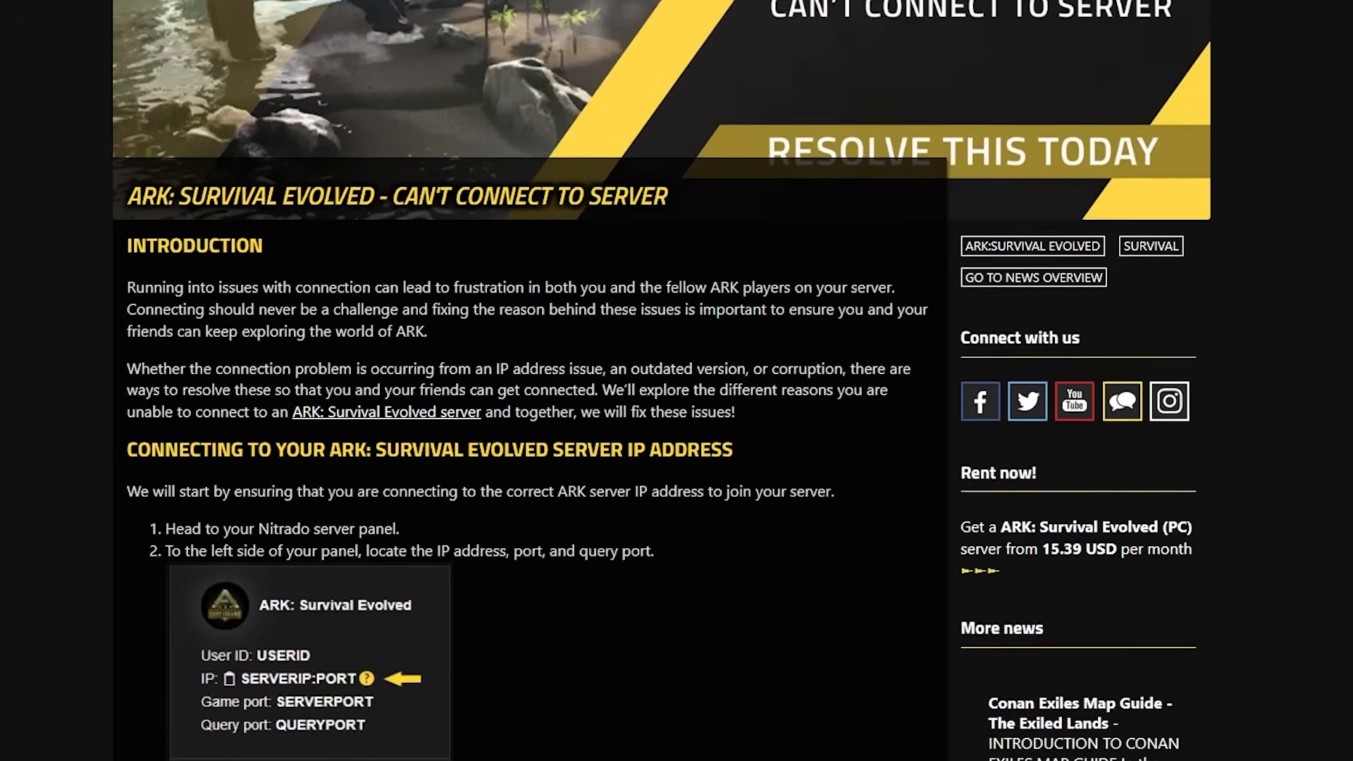
scroll(down, 3)
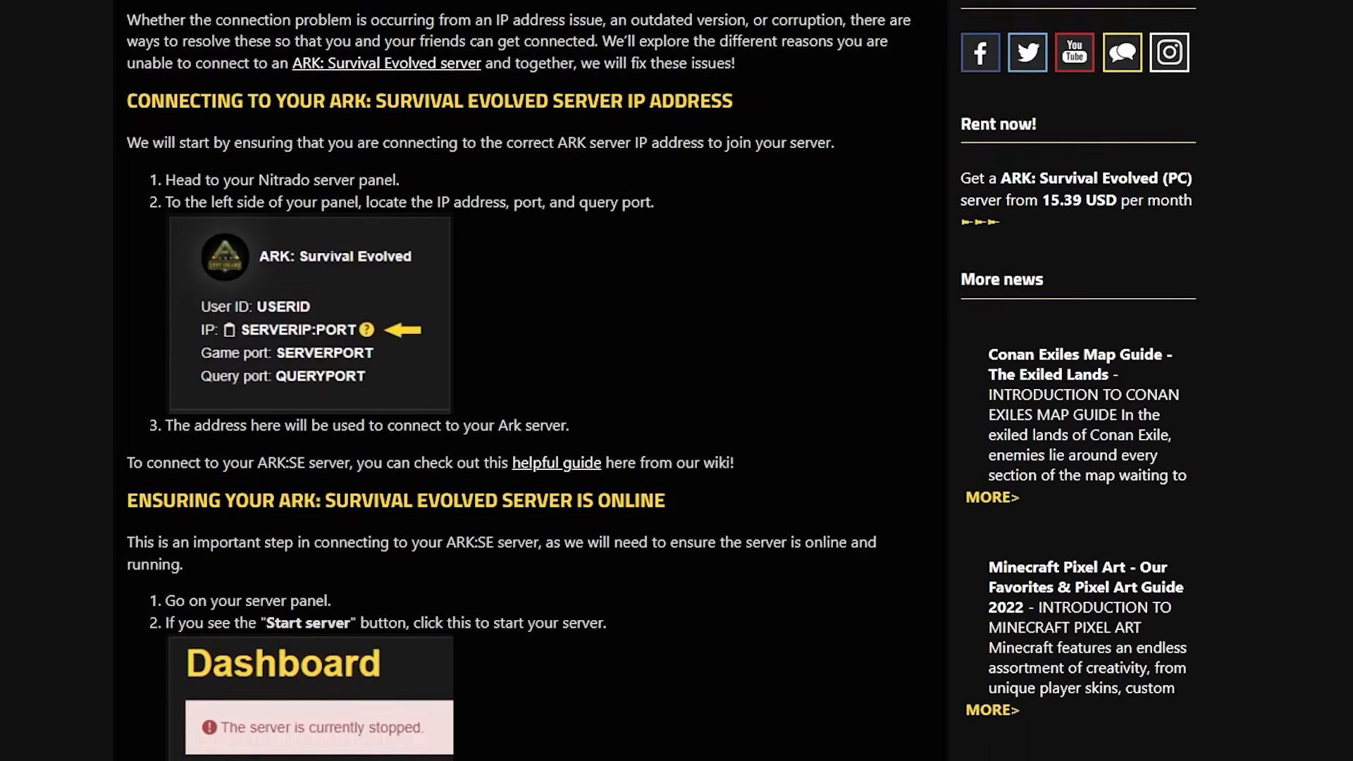
scroll(down, 3)
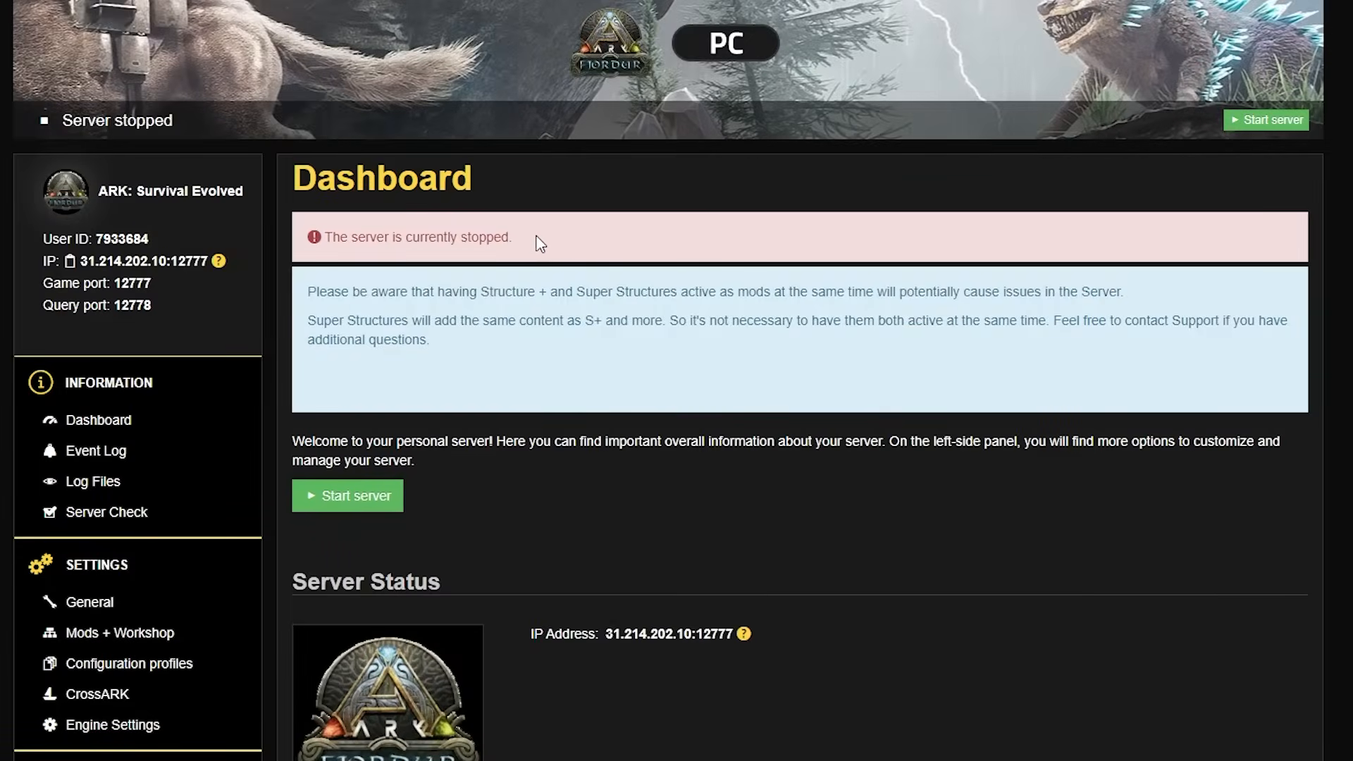
triple_click(417, 237)
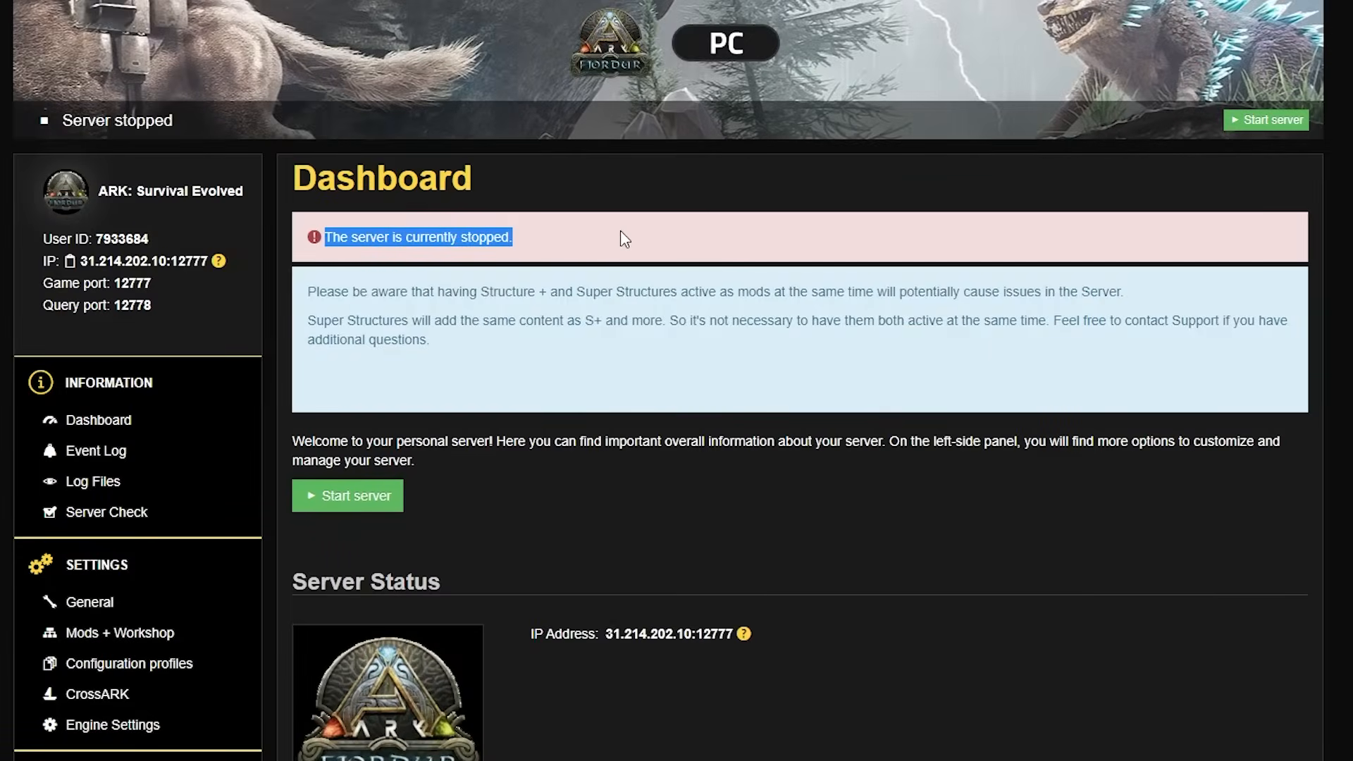
mouse_move(566, 243)
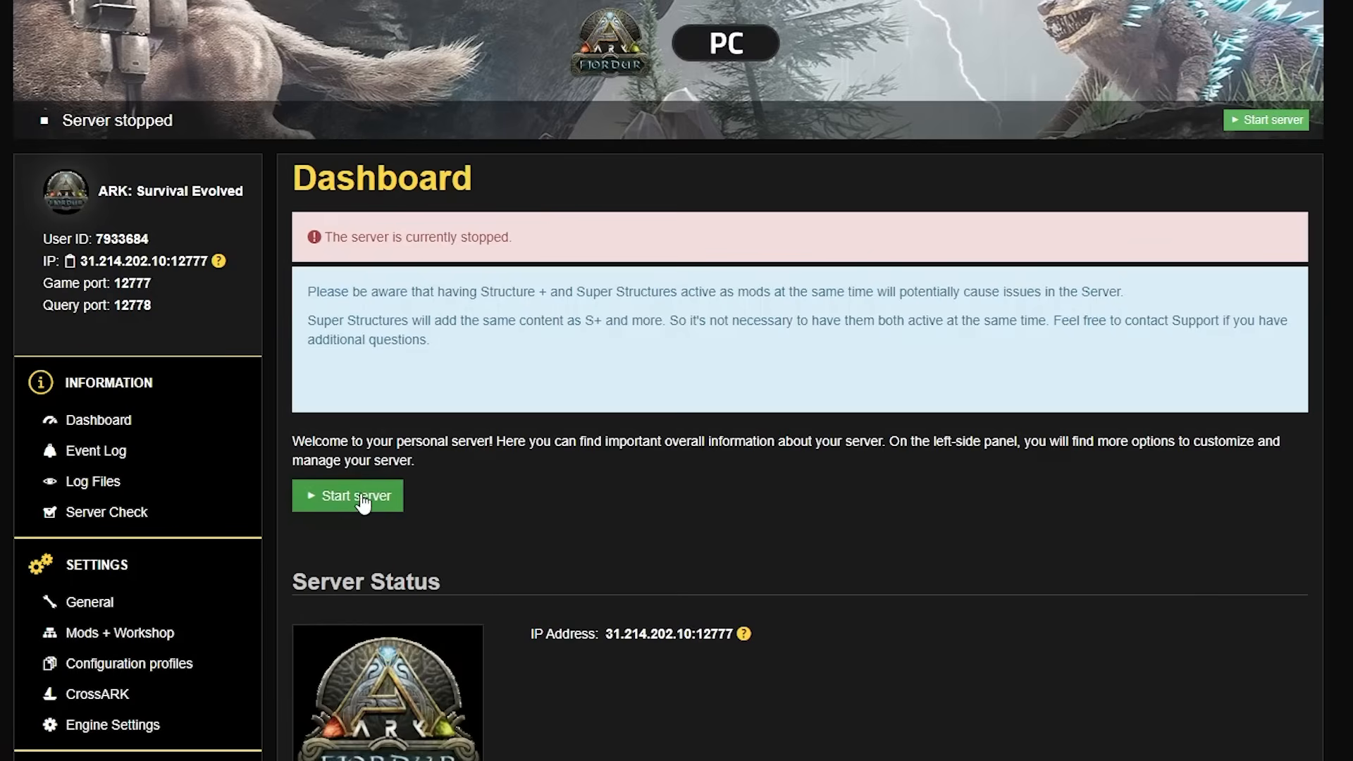
mouse_move(358, 505)
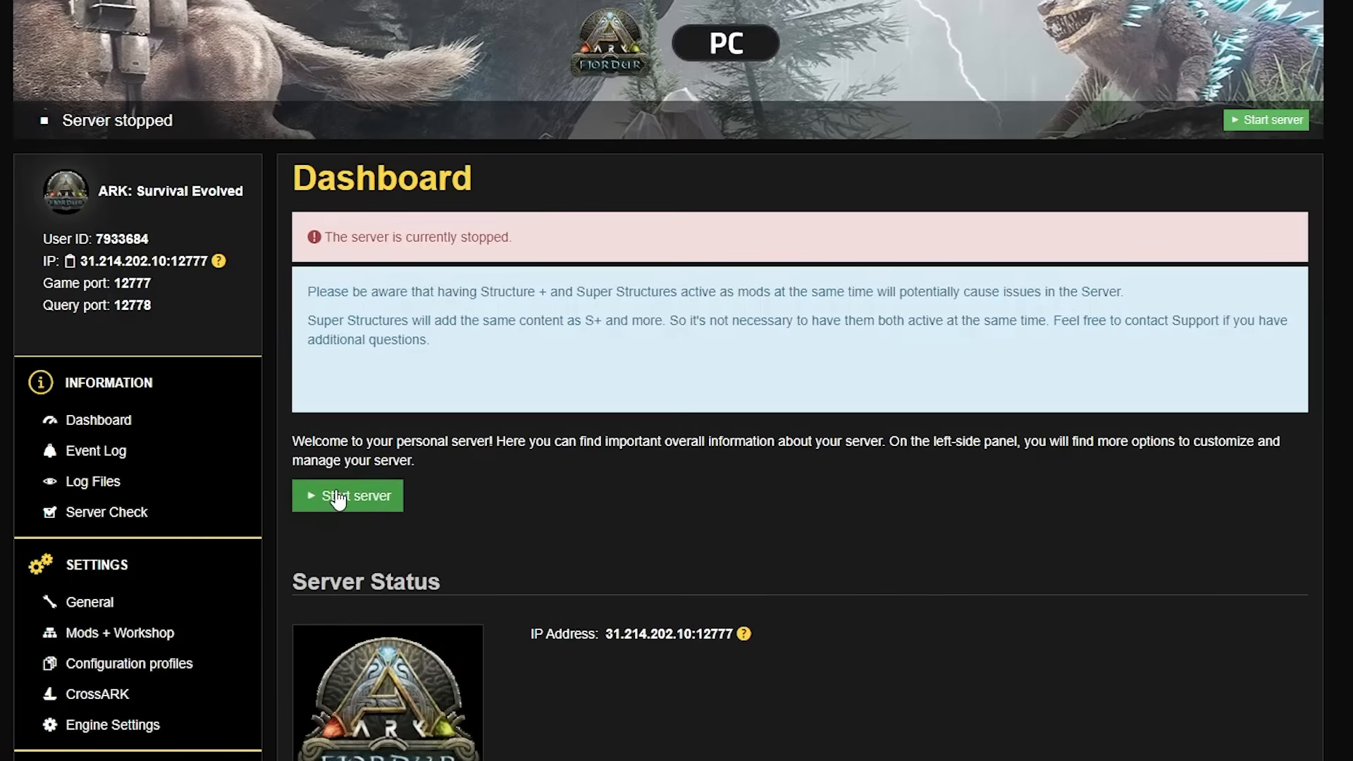
Start the stopped ARK server and confirm the start in the dialog.
click(347, 494)
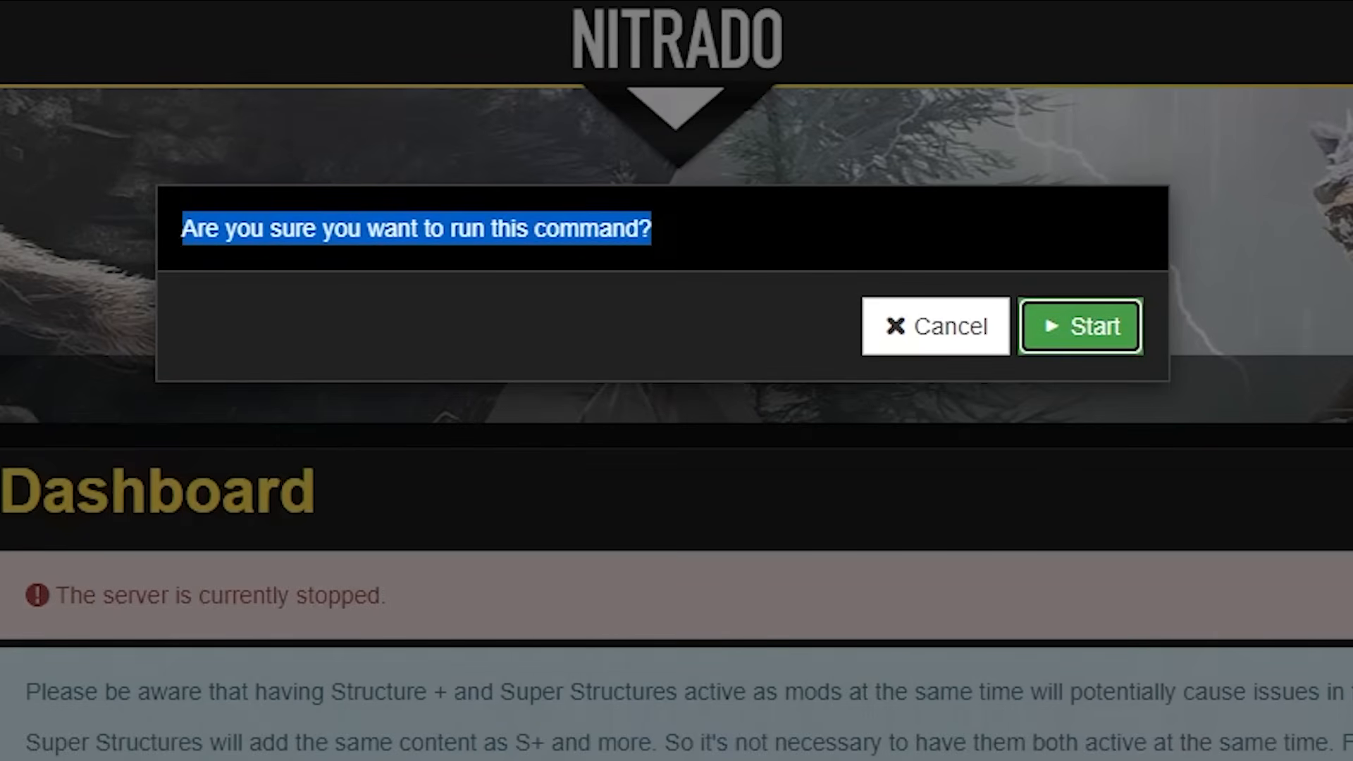
click(1080, 326)
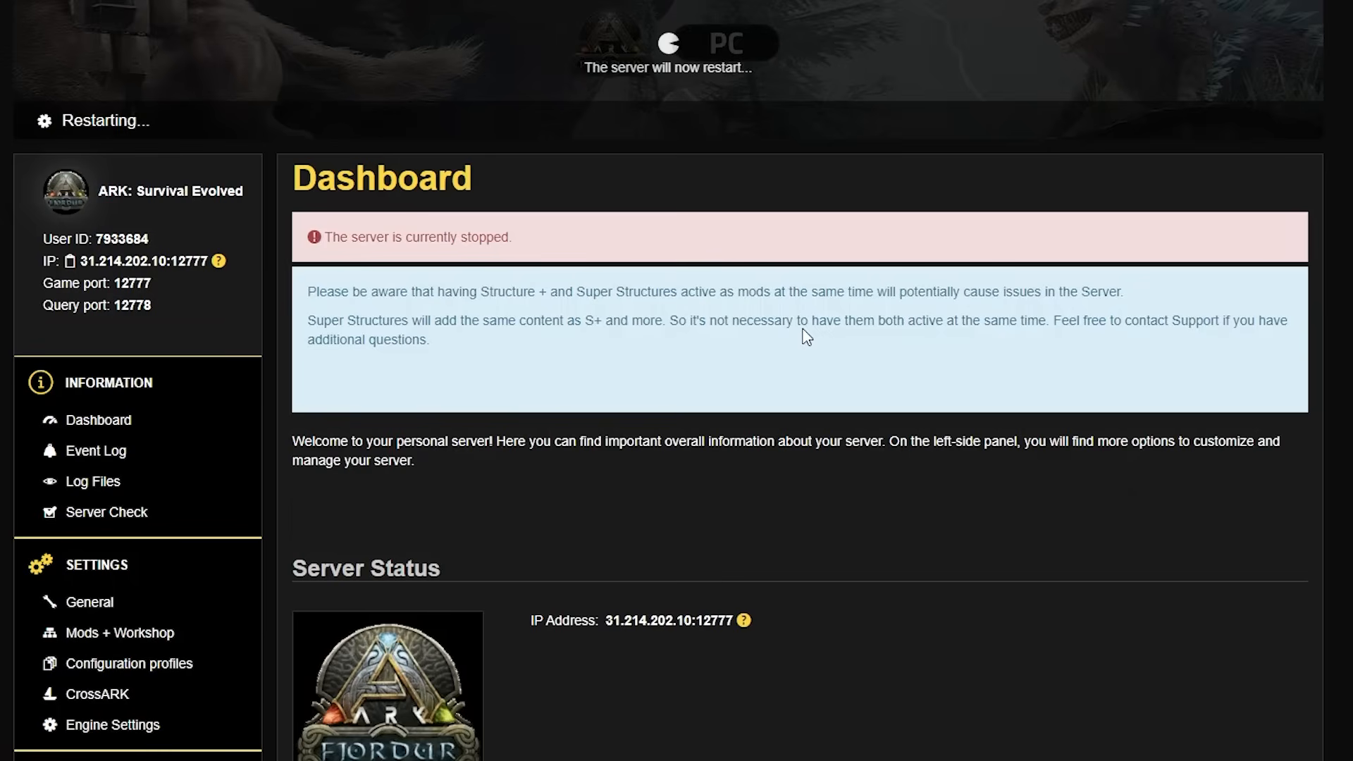
click(120, 633)
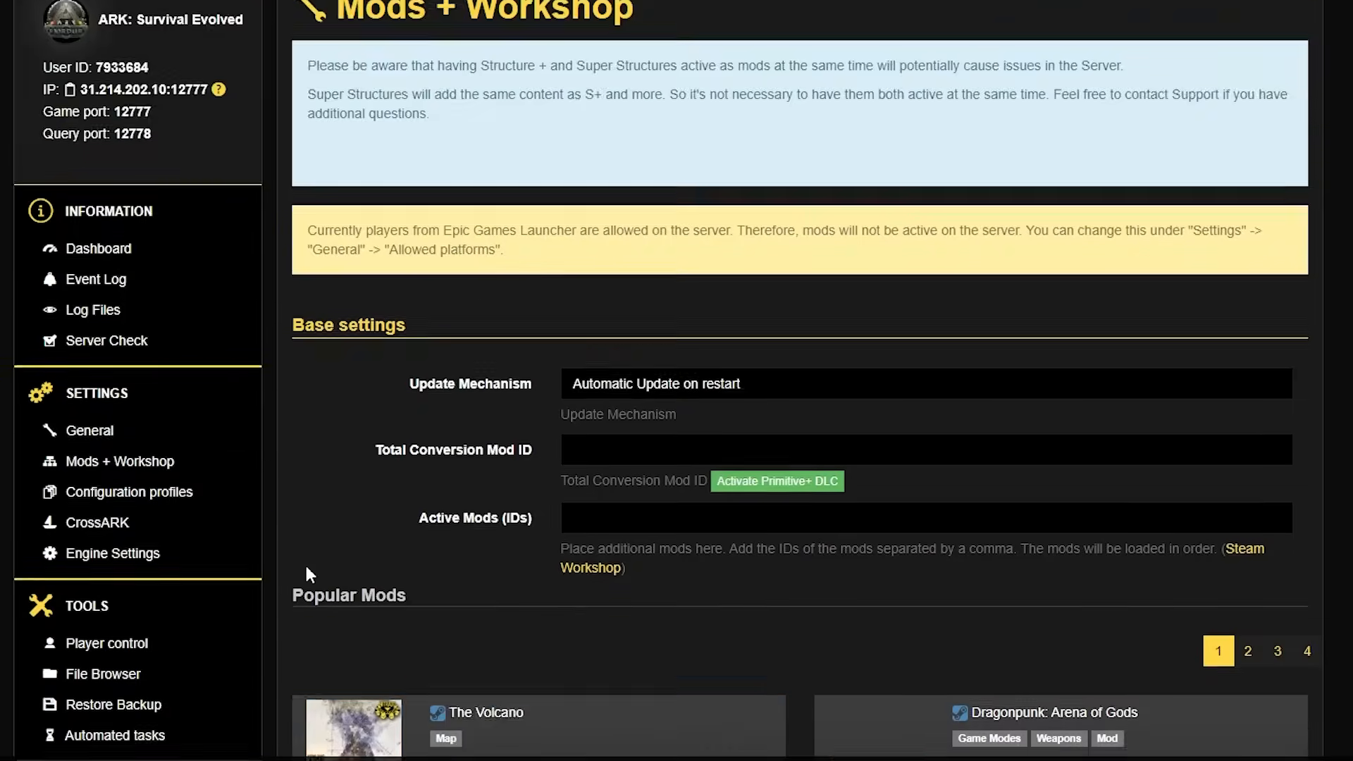
scroll(down, 3)
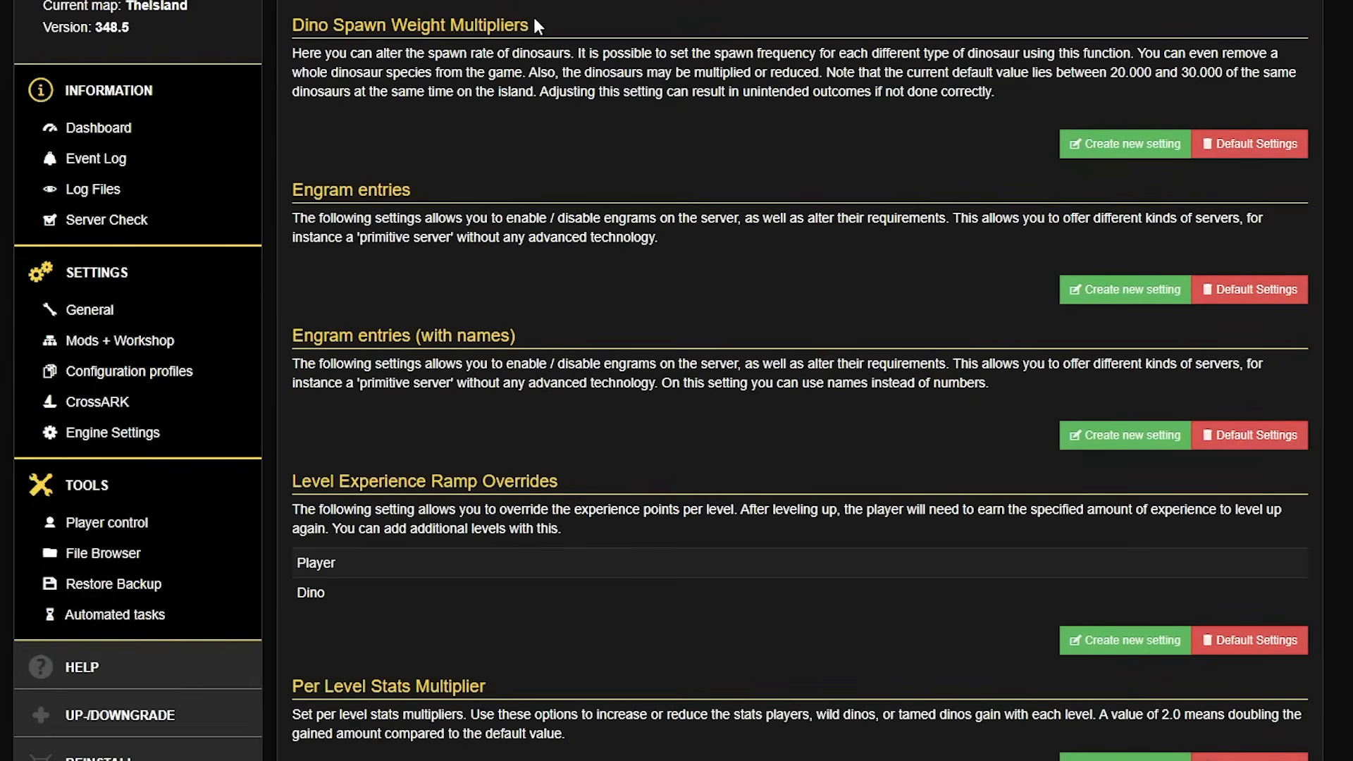
double_click(410, 24)
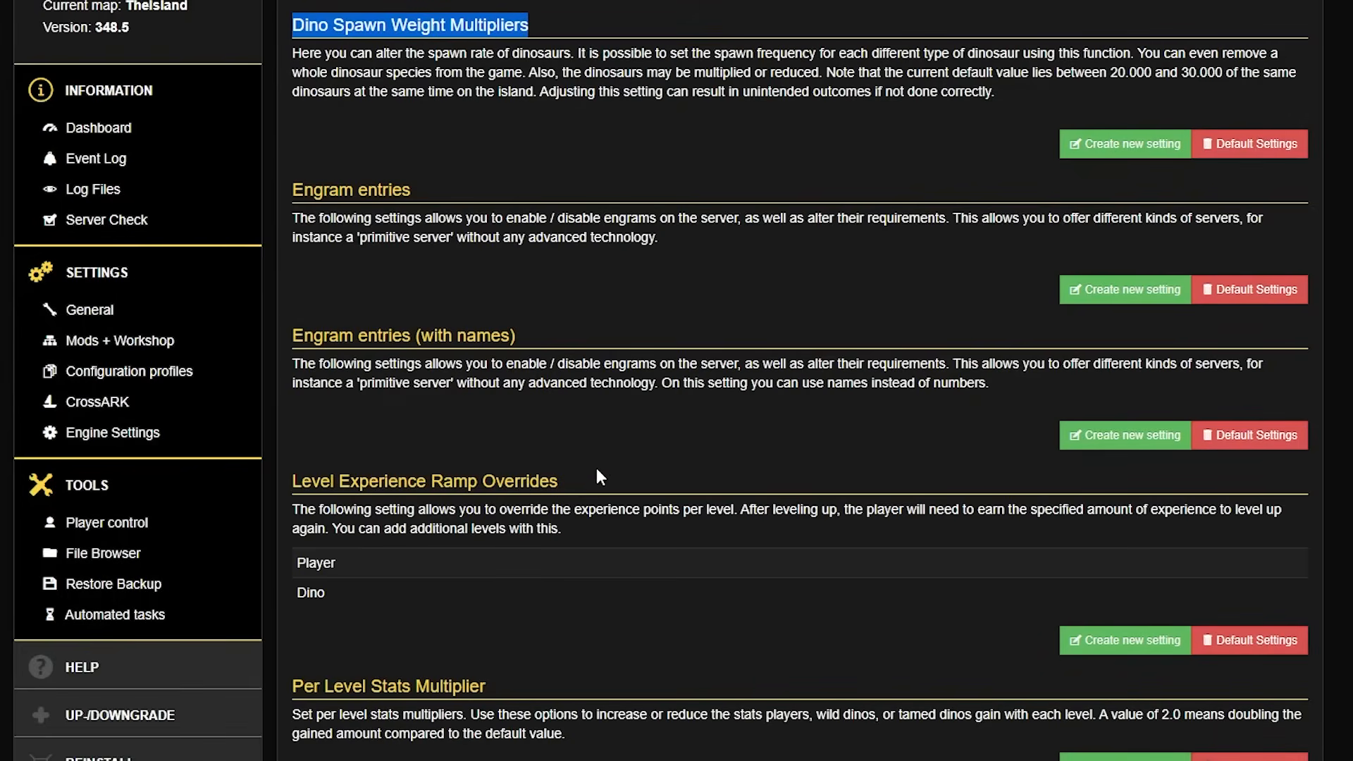
mouse_move(502, 688)
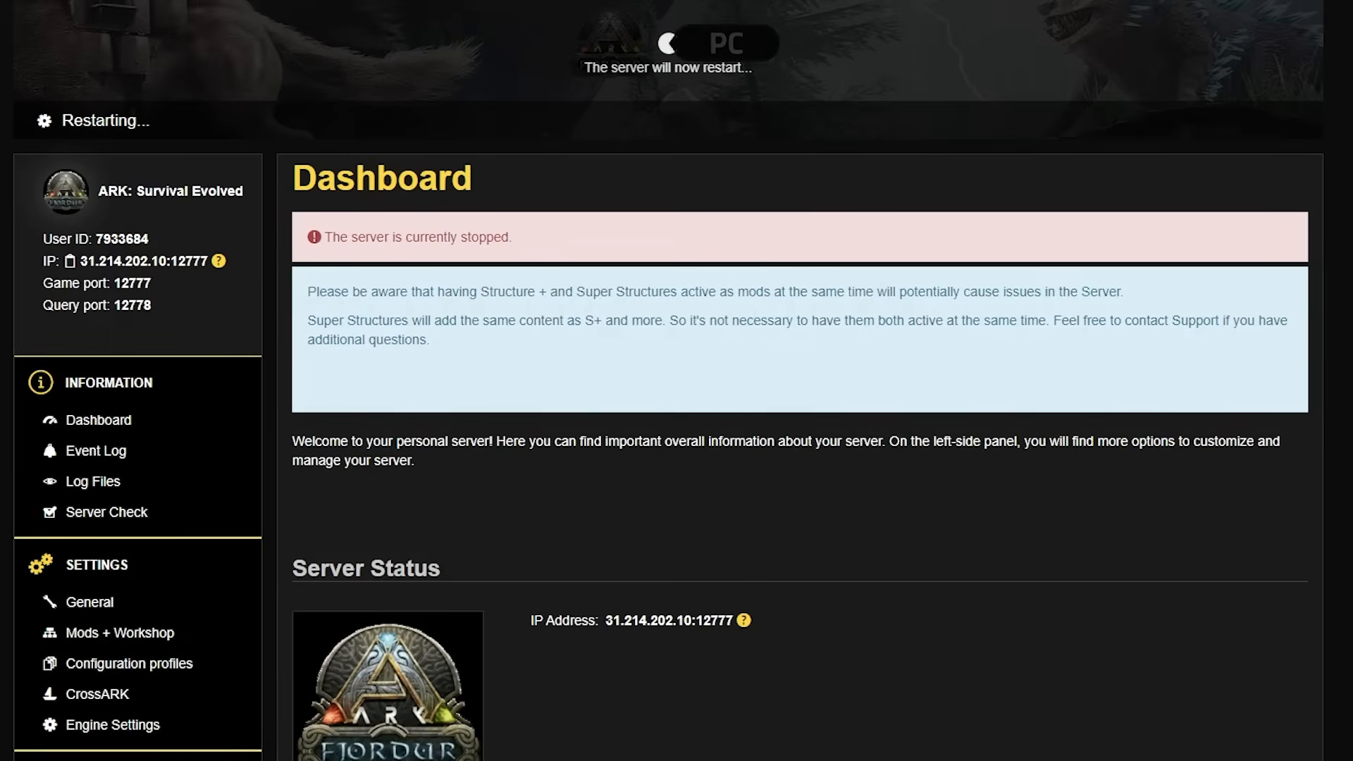
mouse_move(605, 276)
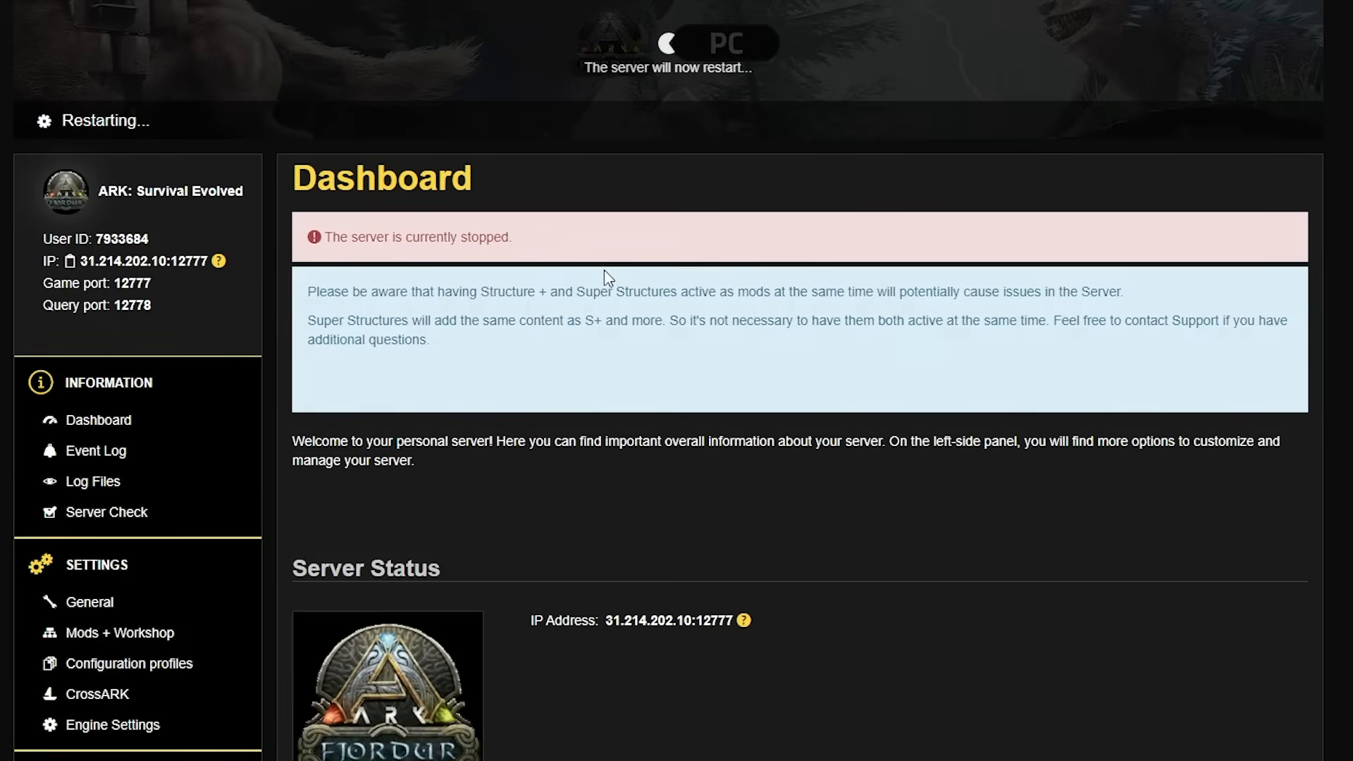
mouse_move(443, 437)
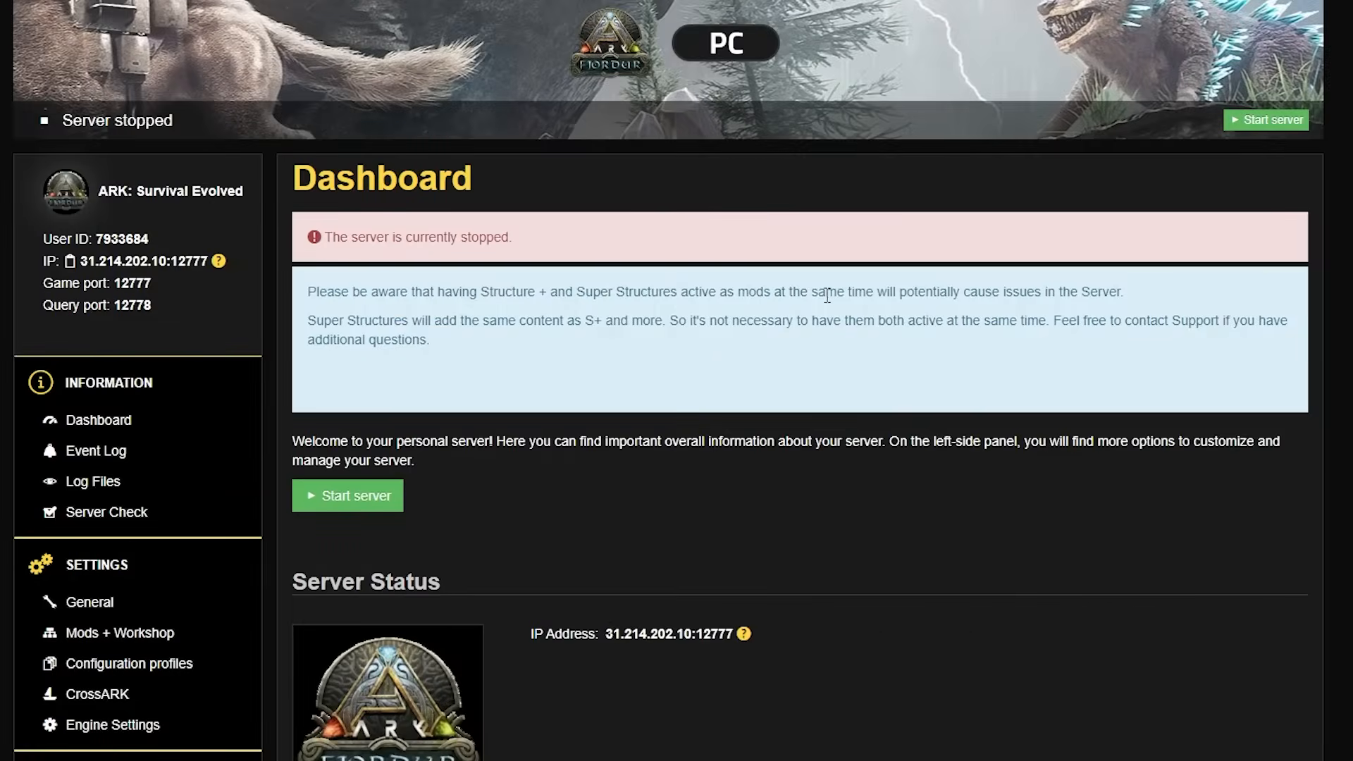
Open the File Browser from the Tools section of the sidebar.
scroll(down, 3)
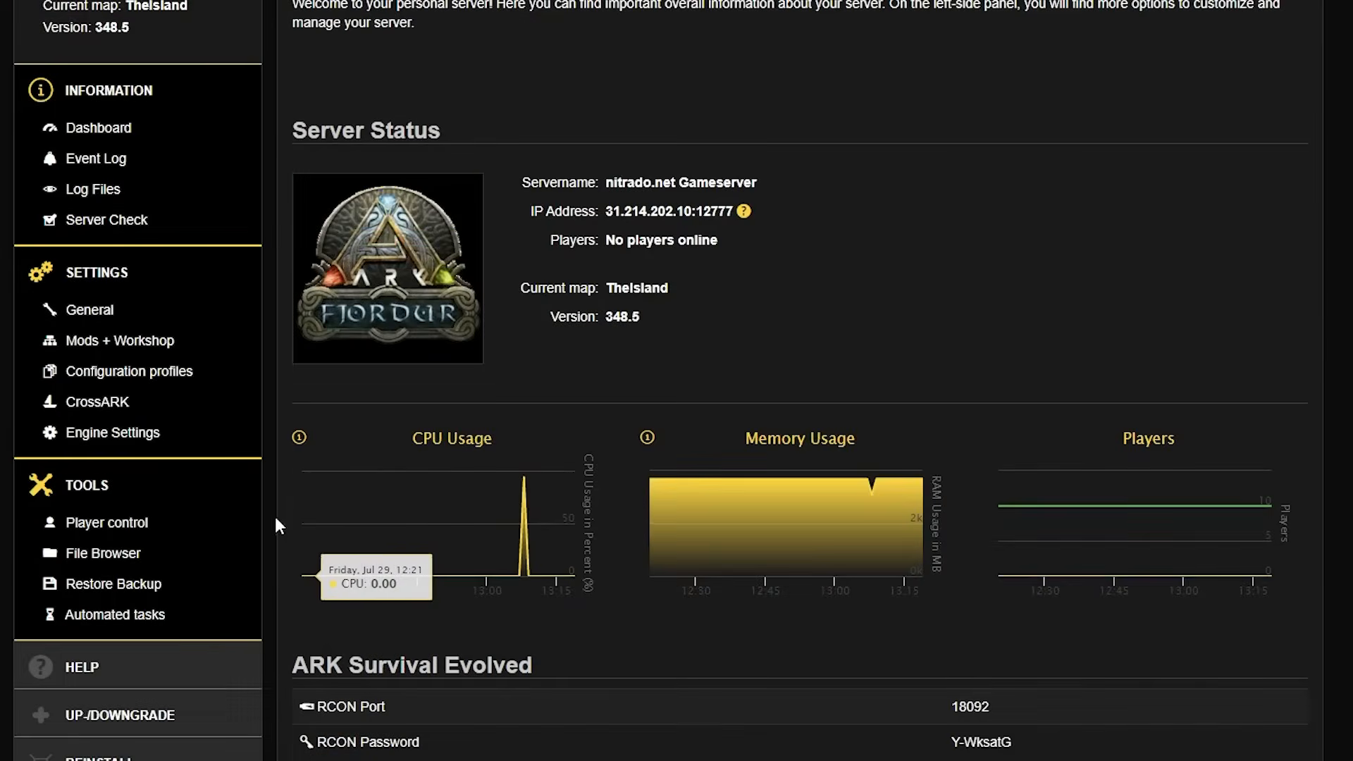
mouse_move(121, 565)
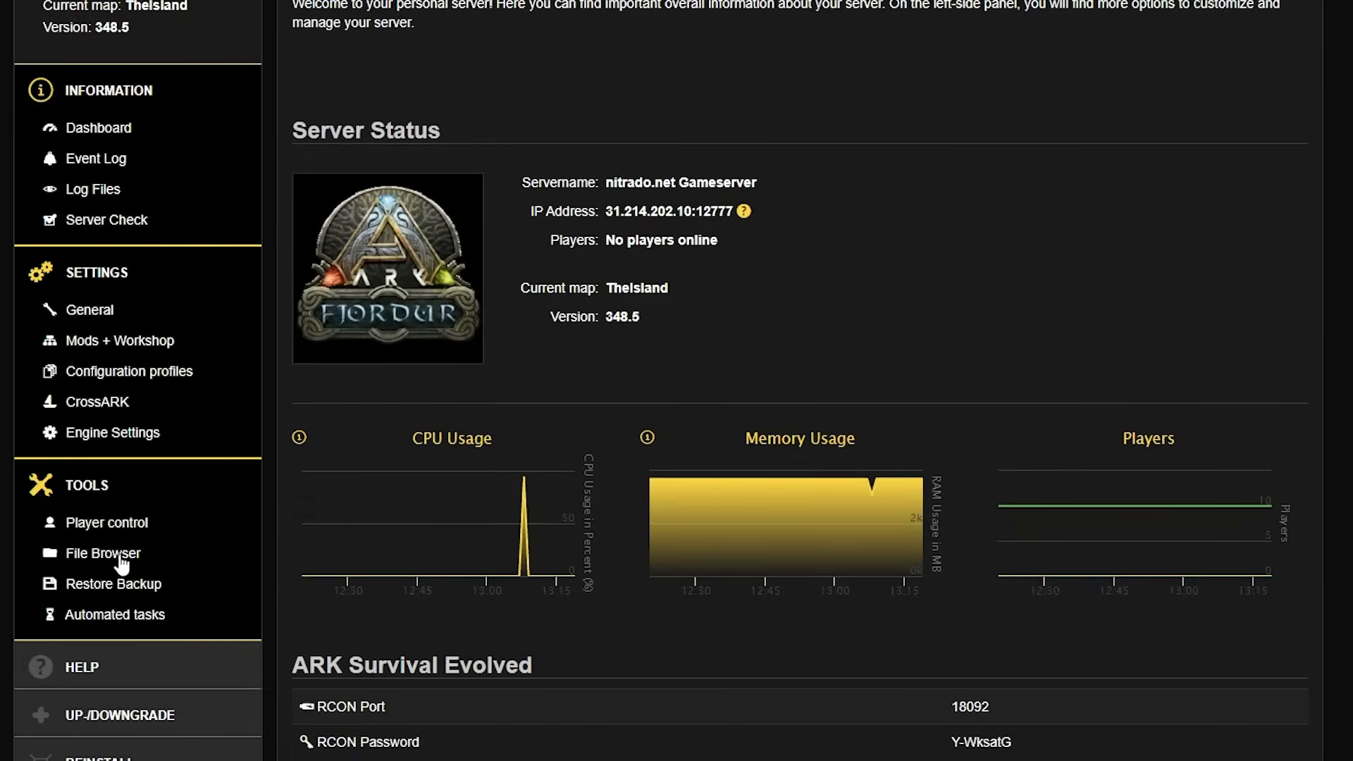
mouse_move(105, 564)
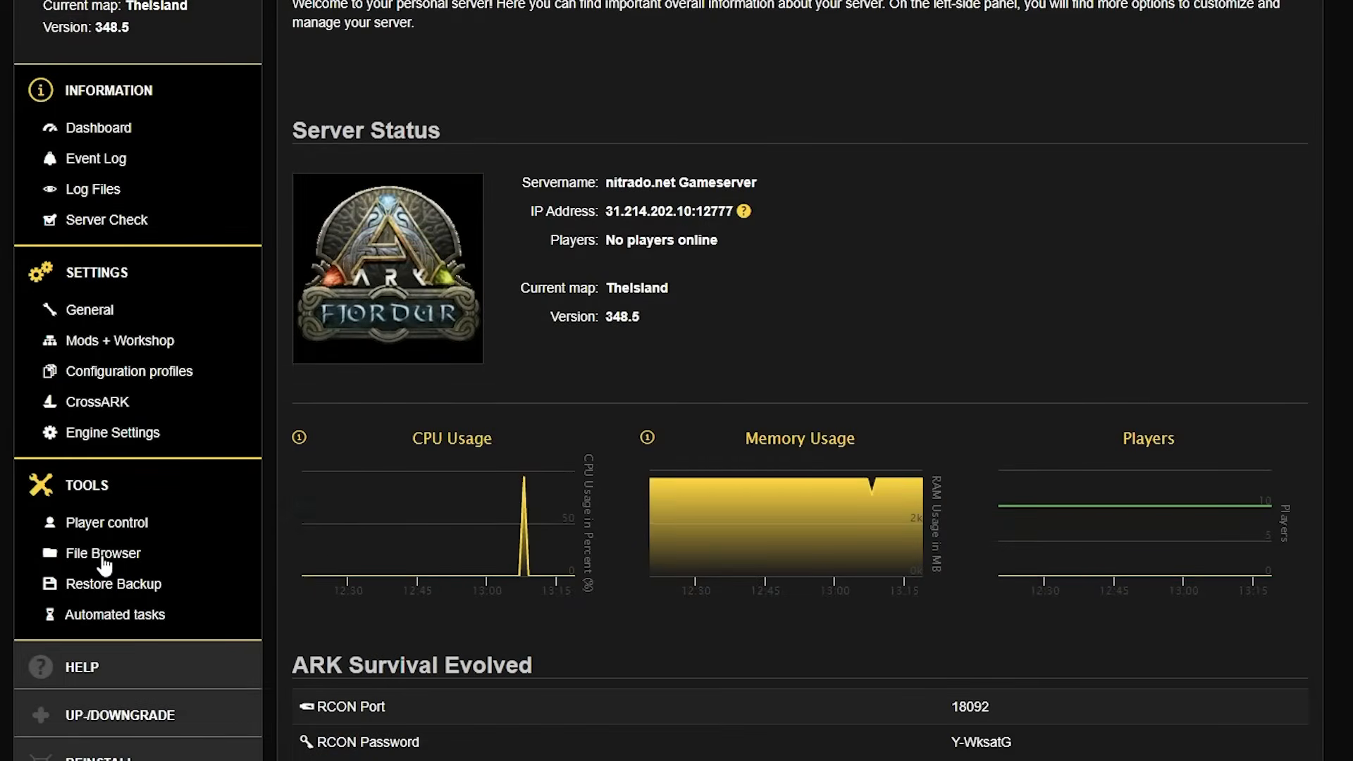
click(103, 552)
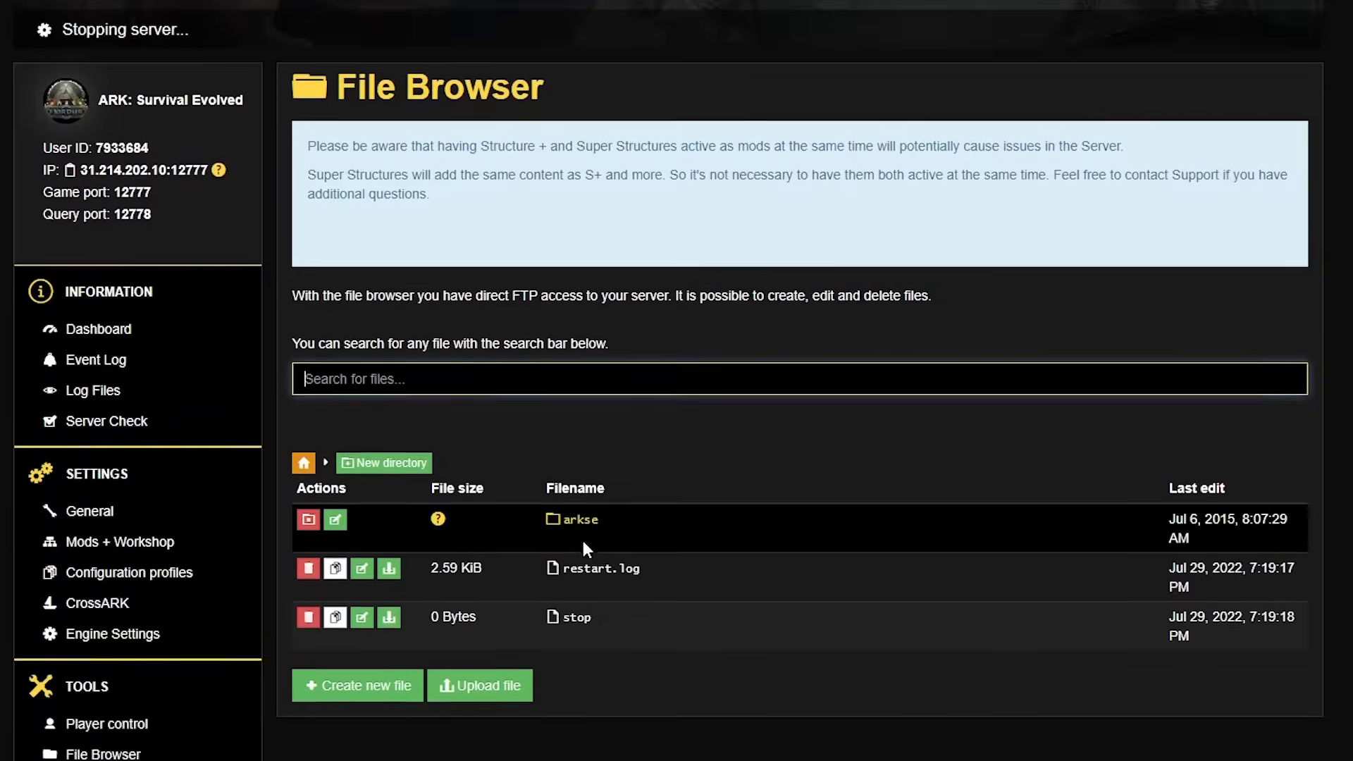
Navigate into arkse/ShooterGame/Saved/Logs in the File Browser.
scroll(down, 3)
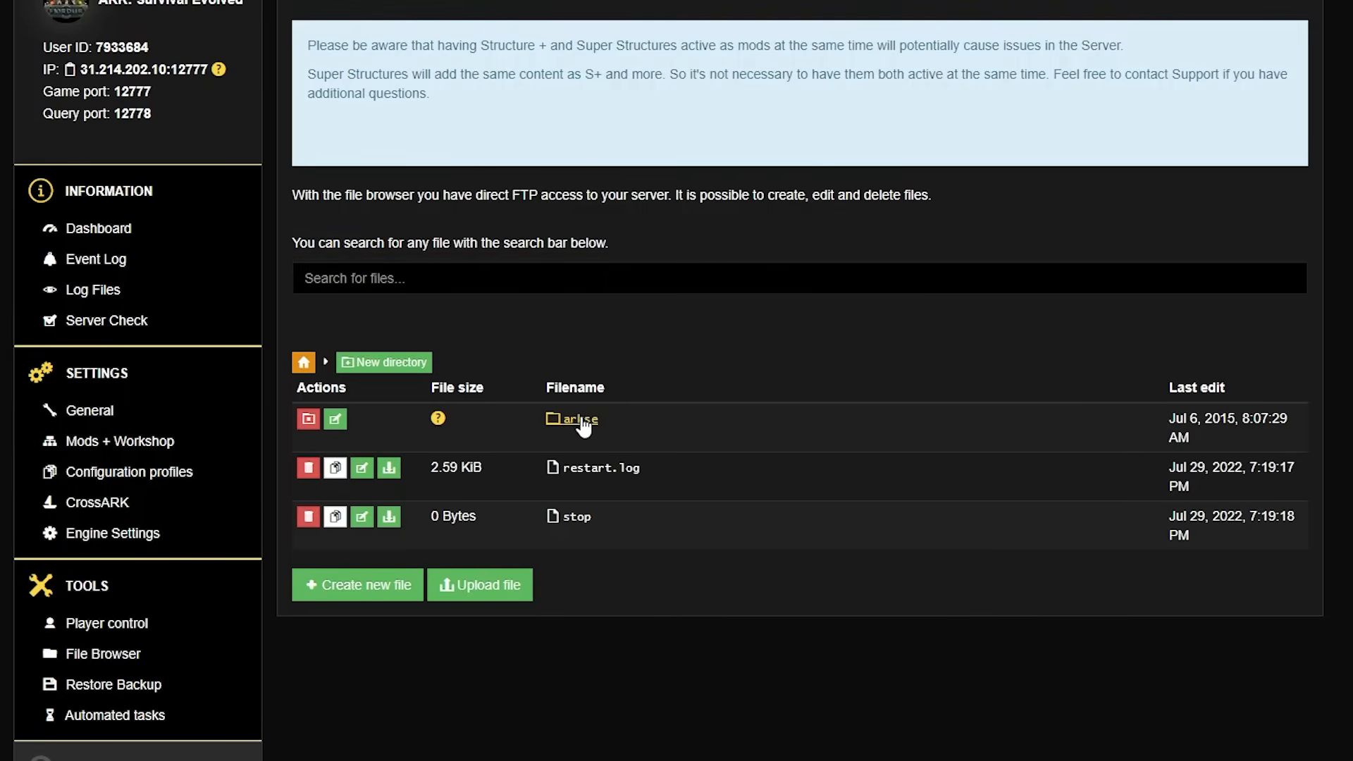
click(579, 418)
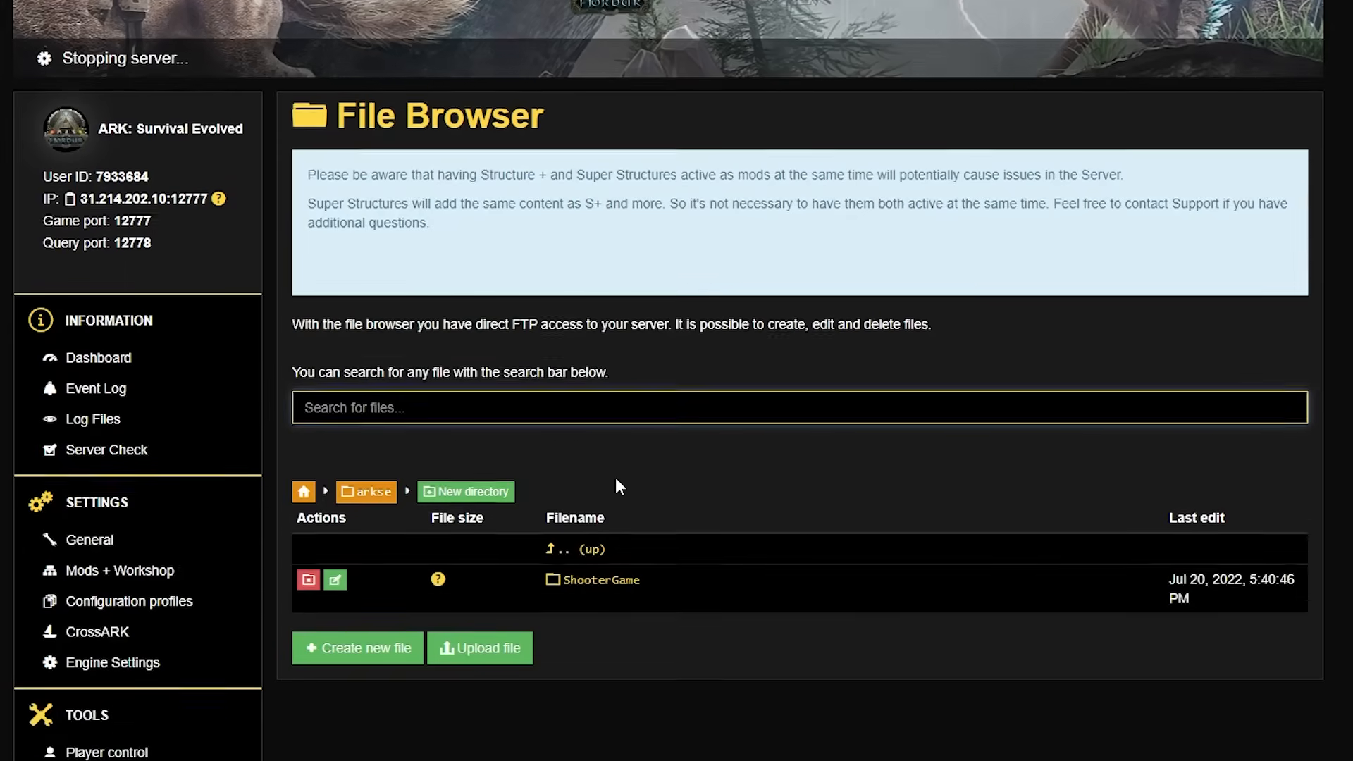
scroll(down, 3)
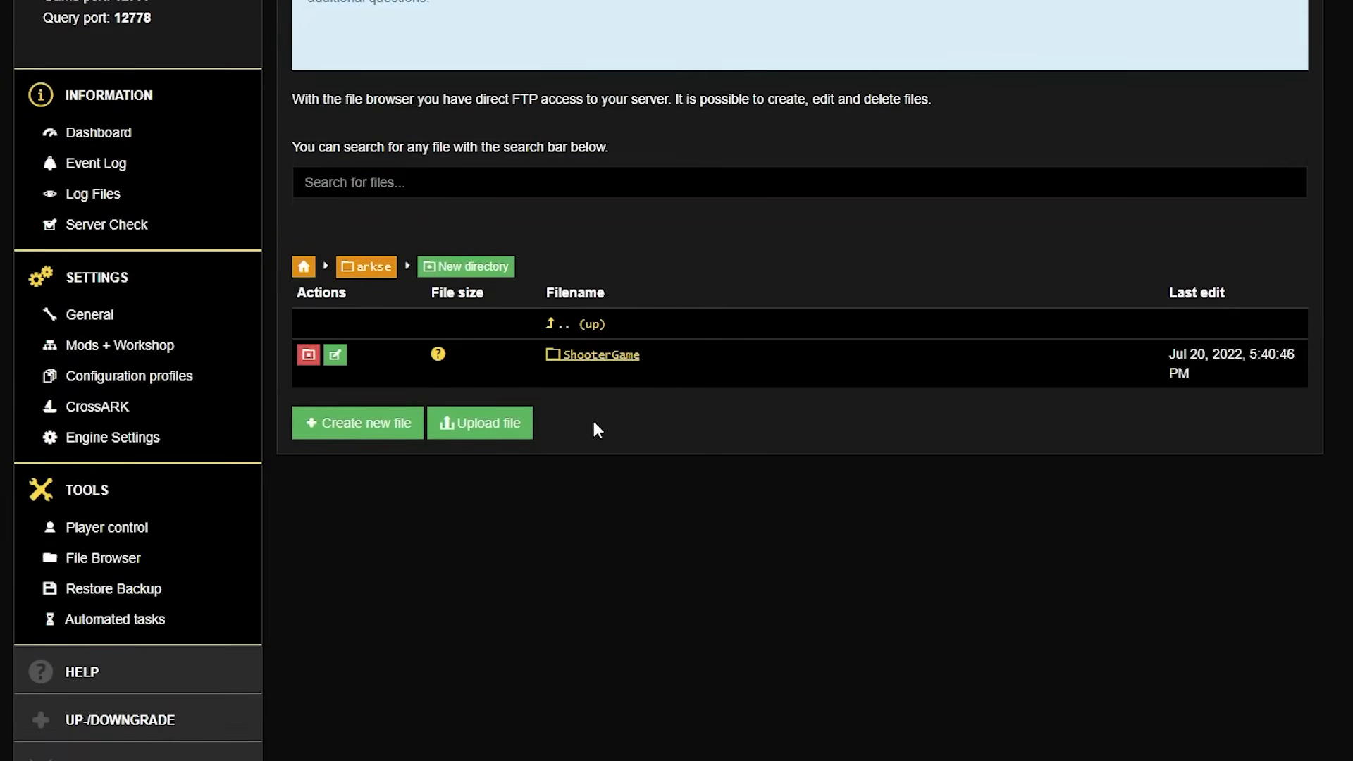
click(601, 353)
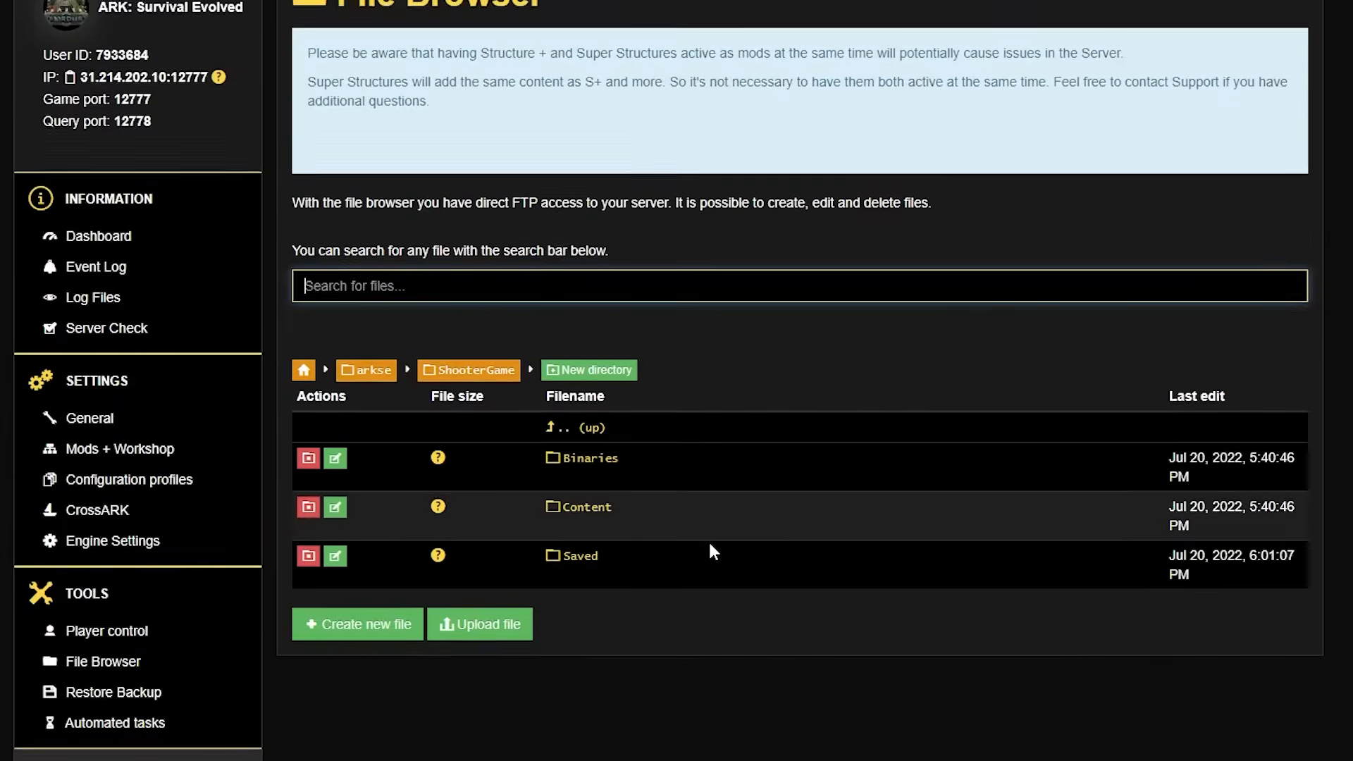
scroll(down, 3)
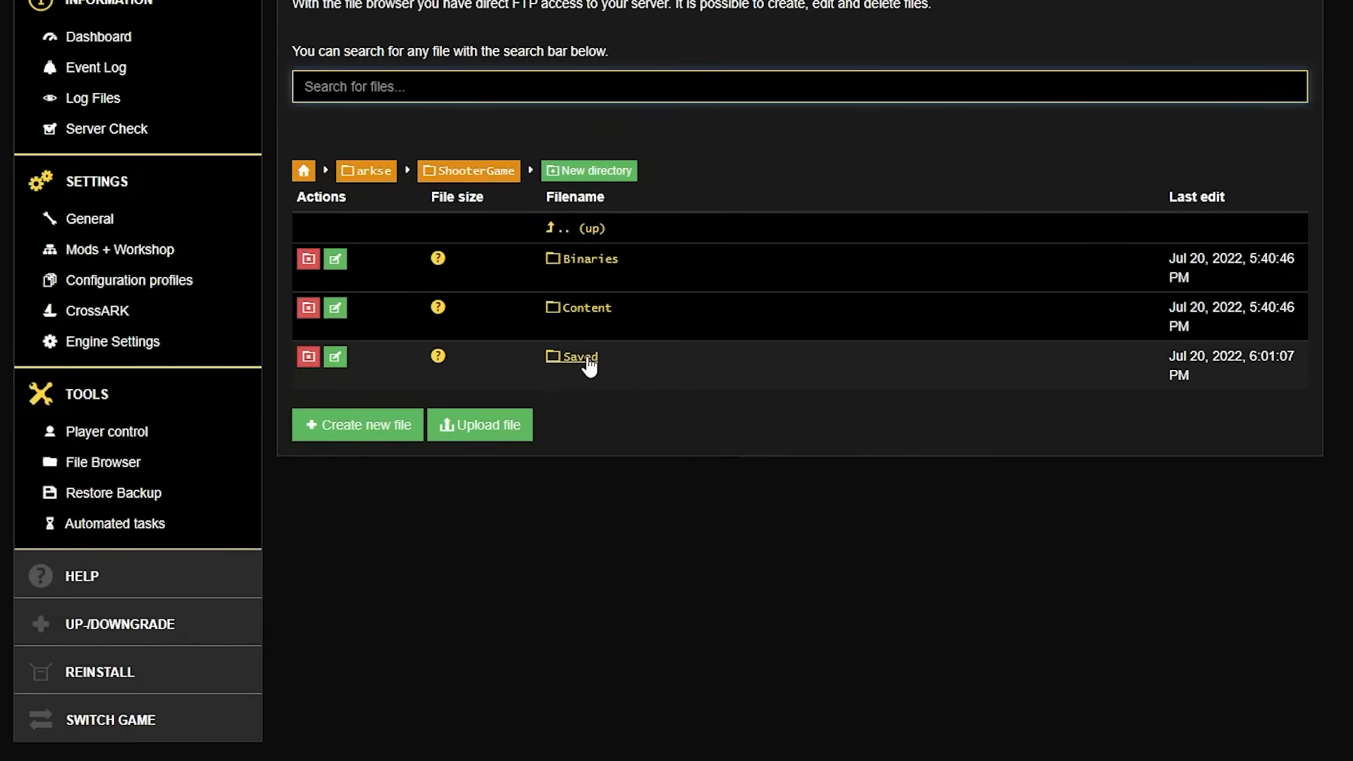
mouse_move(626, 480)
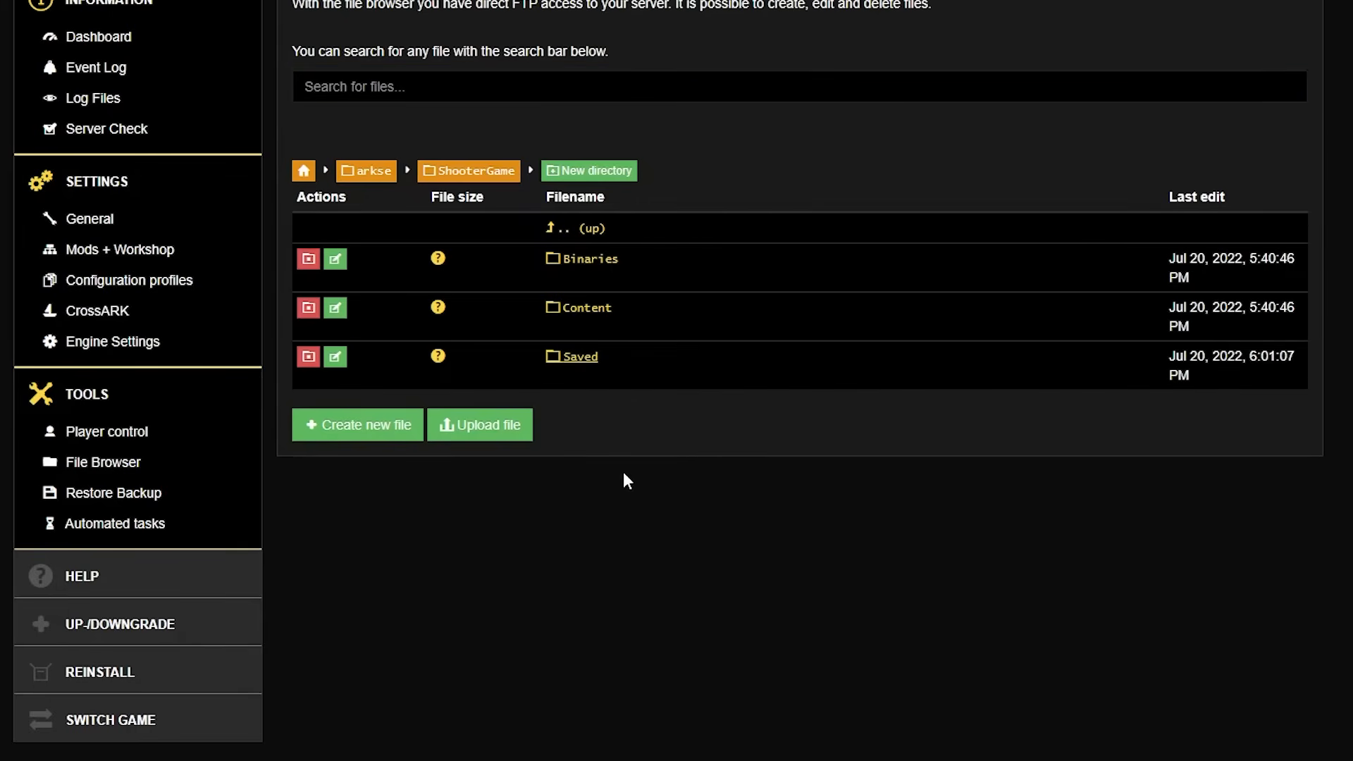
click(577, 356)
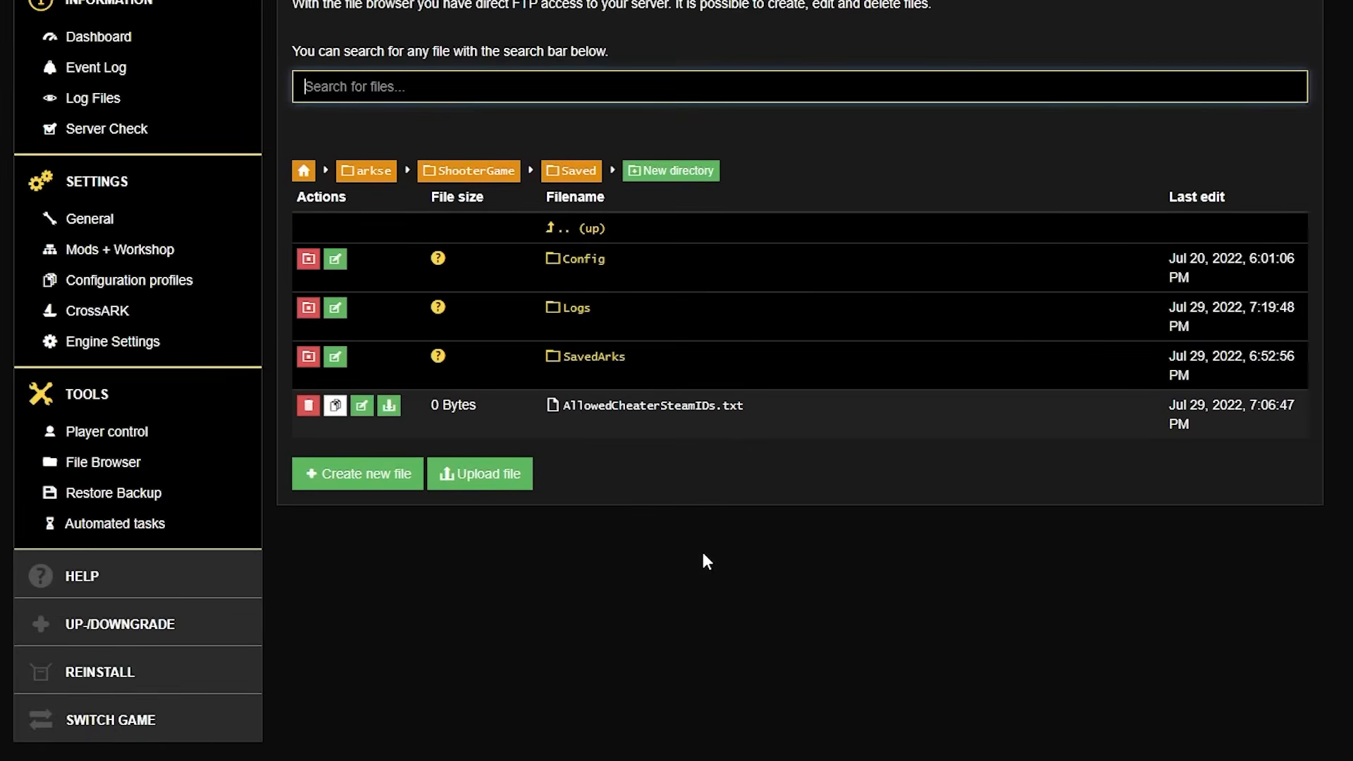
mouse_move(577, 308)
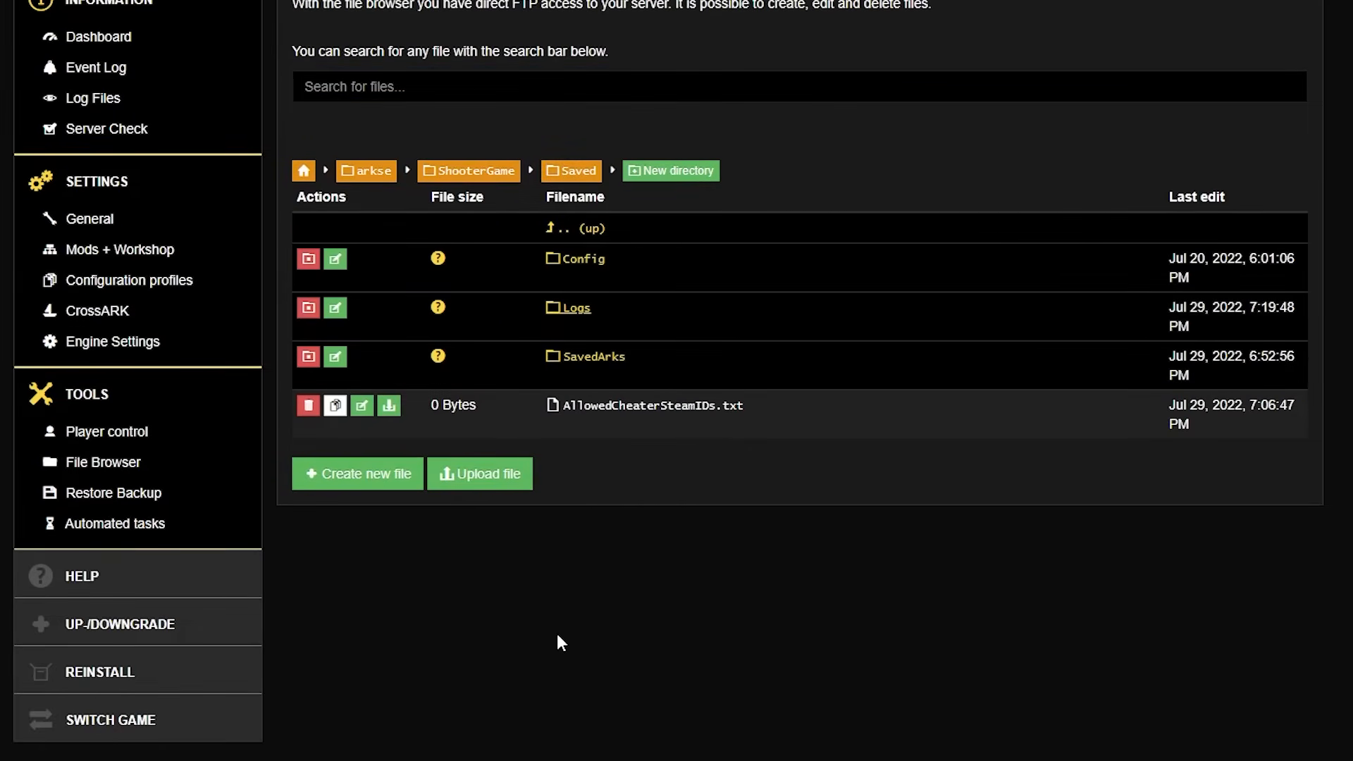
click(573, 308)
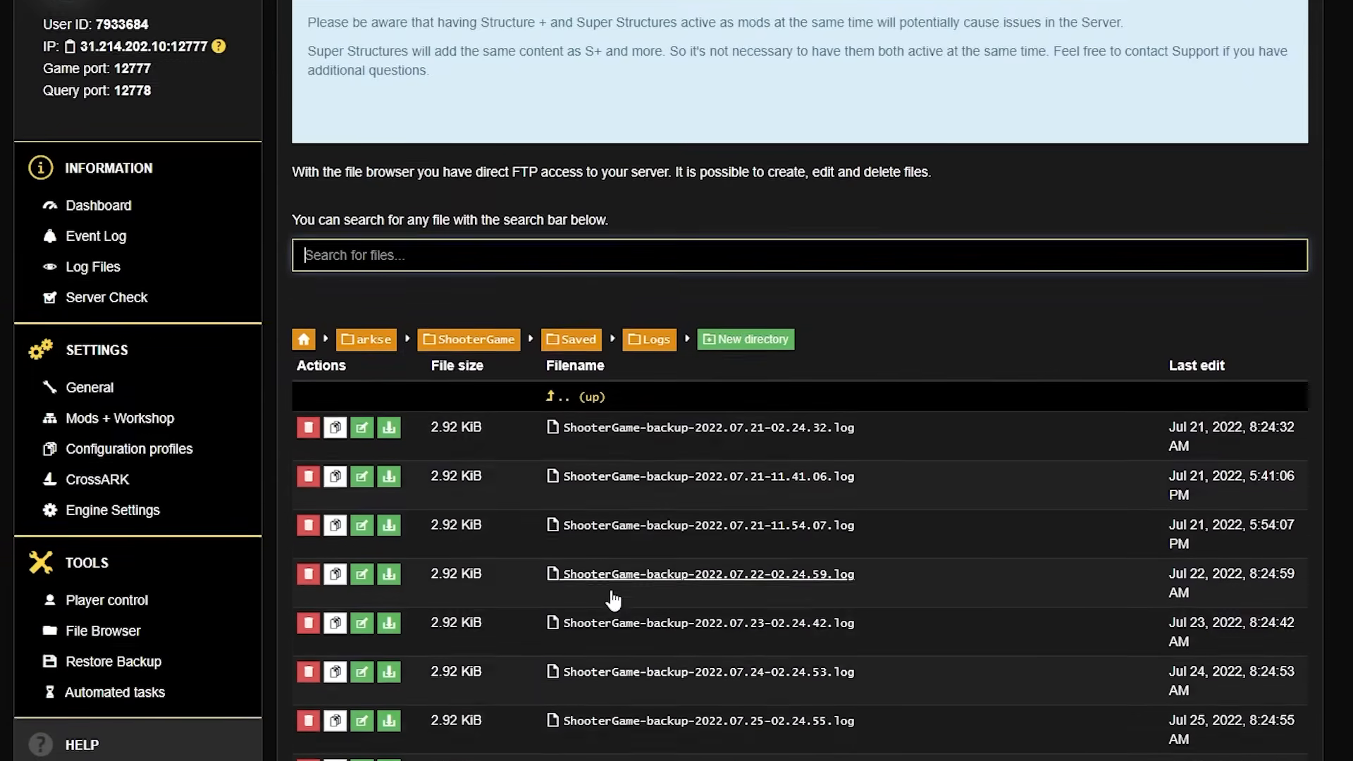
Read through the ShooterGame-backup-2022.07.21-02.24.32.log entries.
scroll(down, 3)
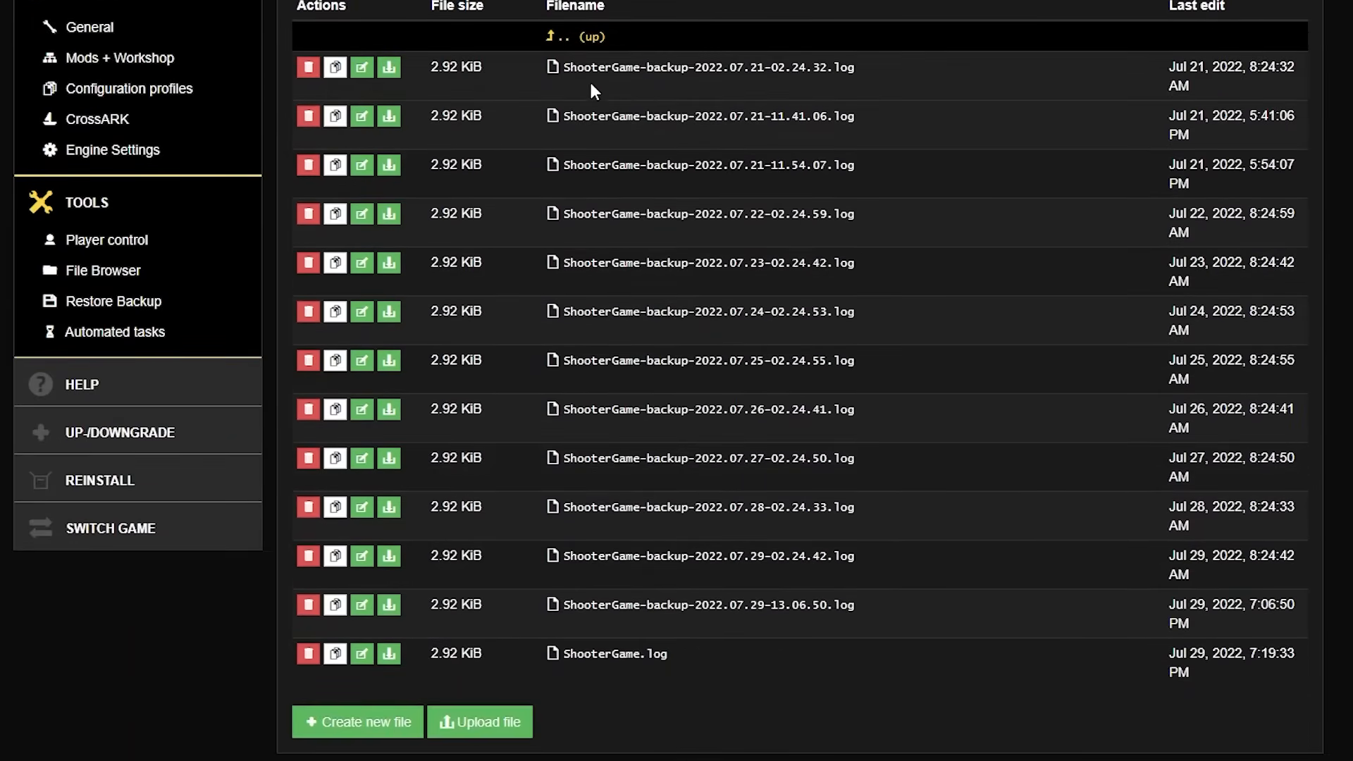
mouse_move(600, 383)
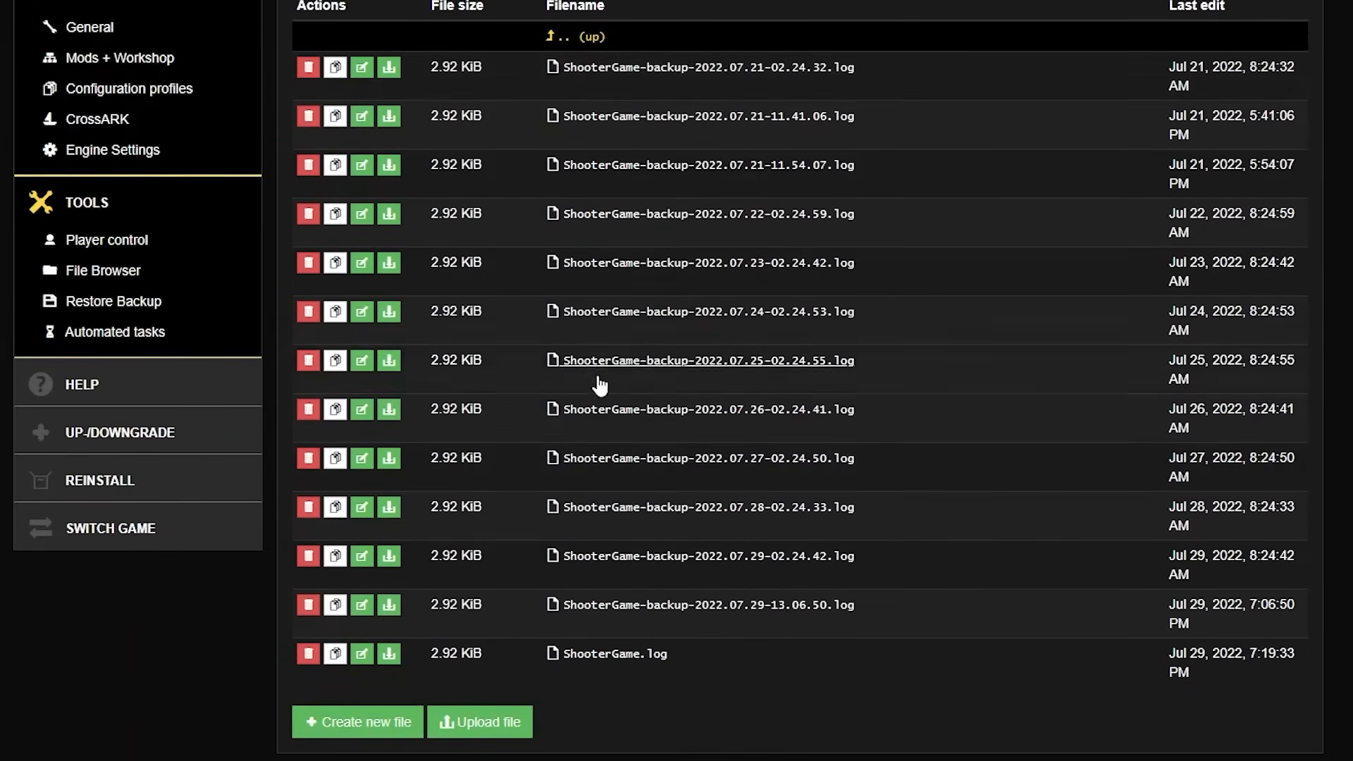
mouse_move(618, 79)
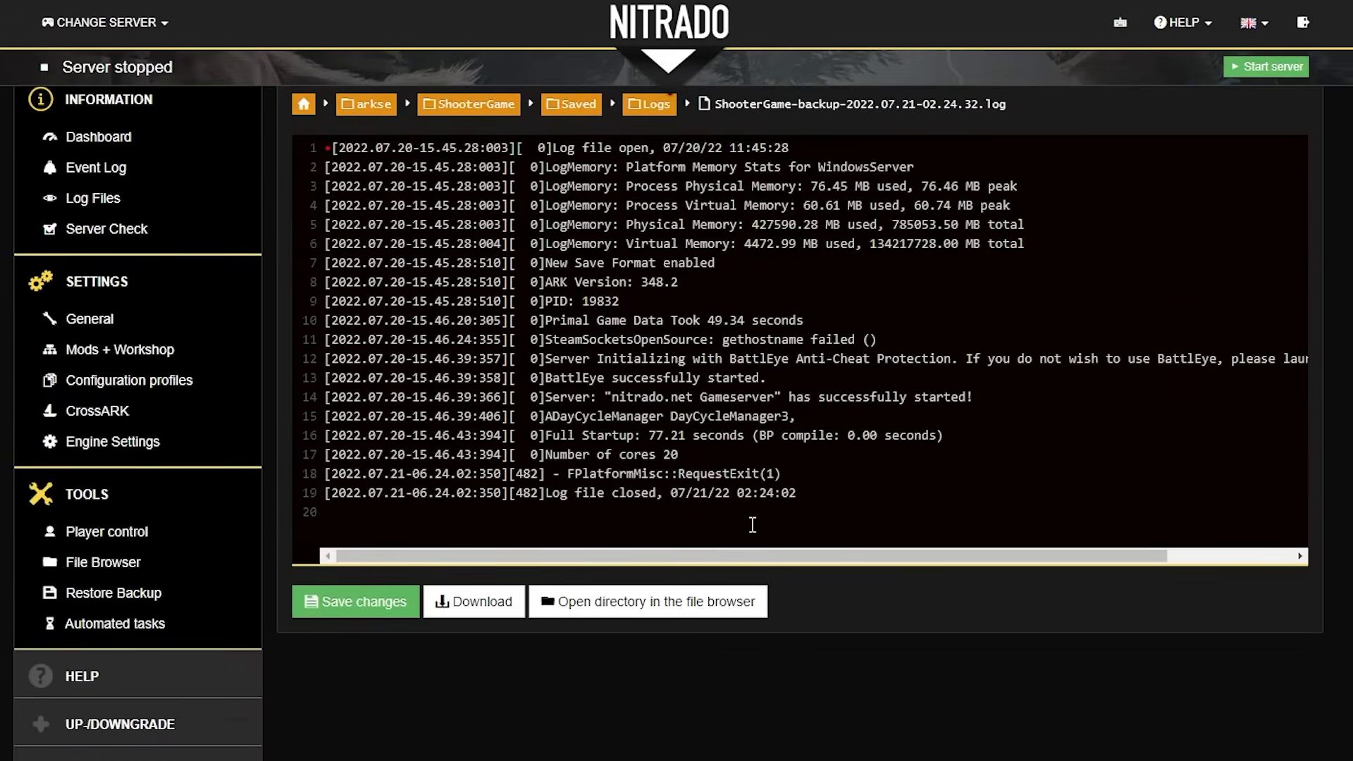
scroll(down, 3)
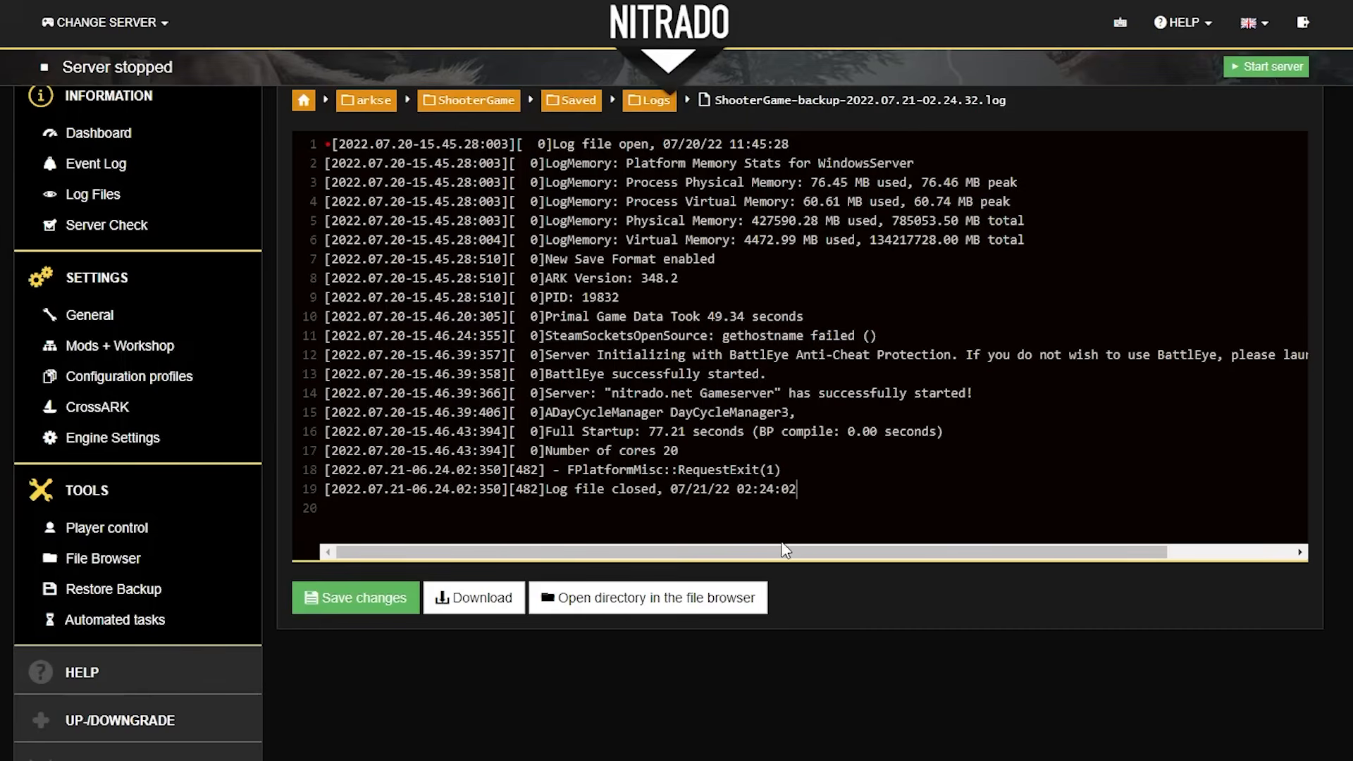
scroll(up, 3)
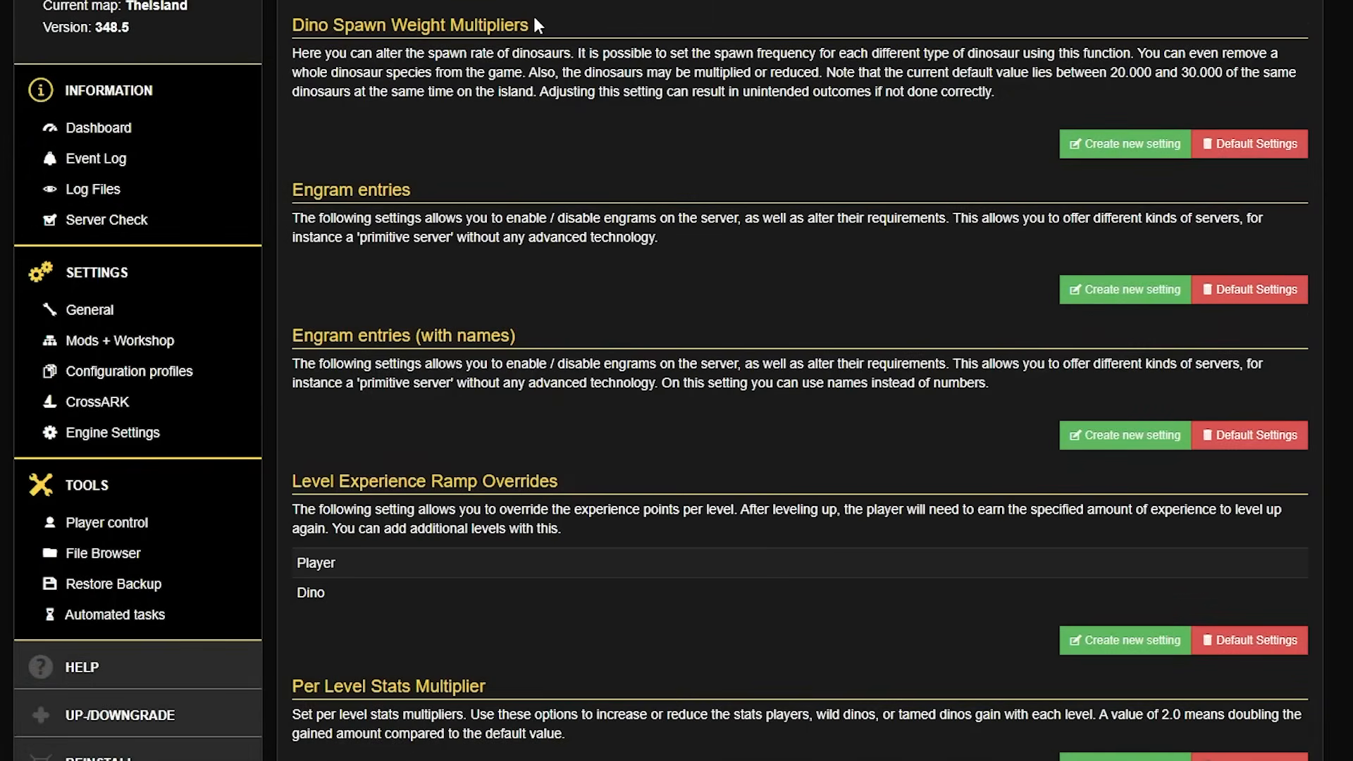
Look over Engine Settings, then browse Mods + Workshop where no active mod IDs are set.
double_click(410, 24)
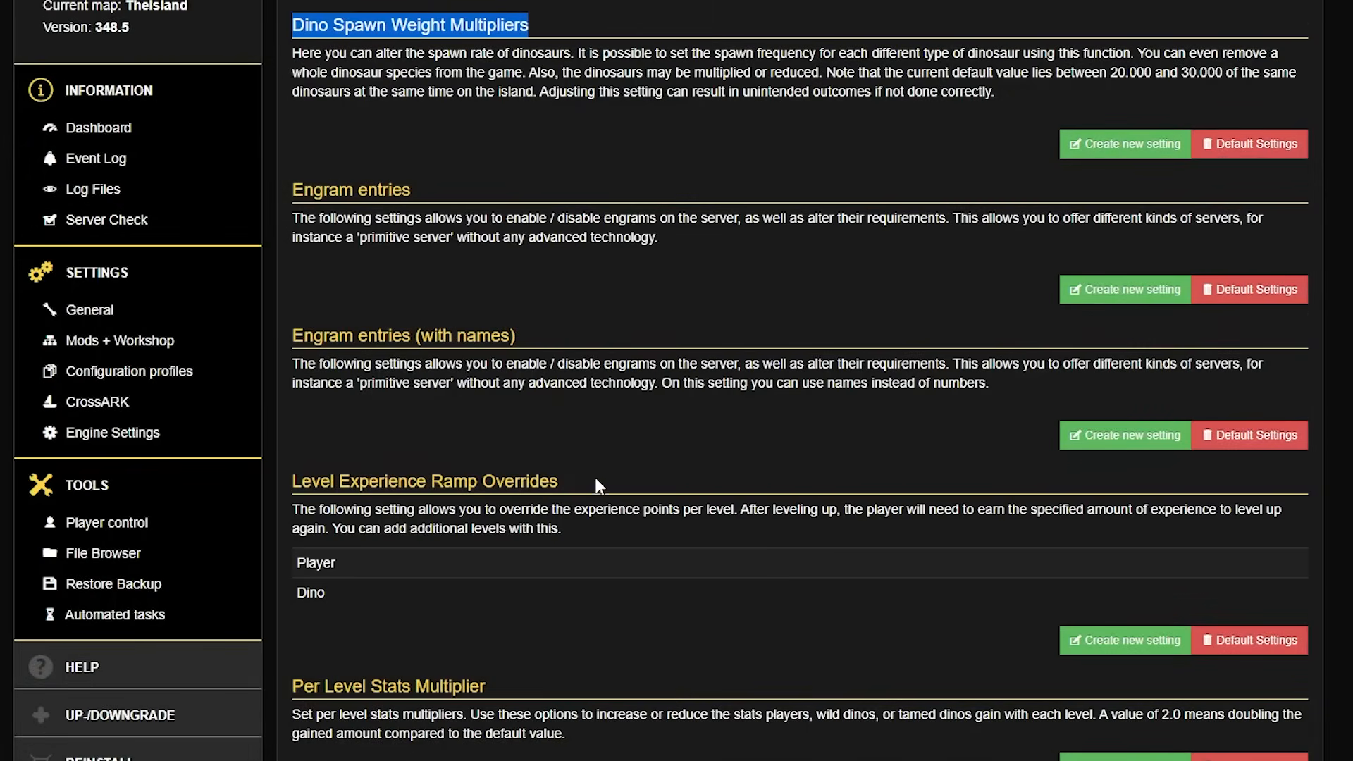
mouse_move(503, 685)
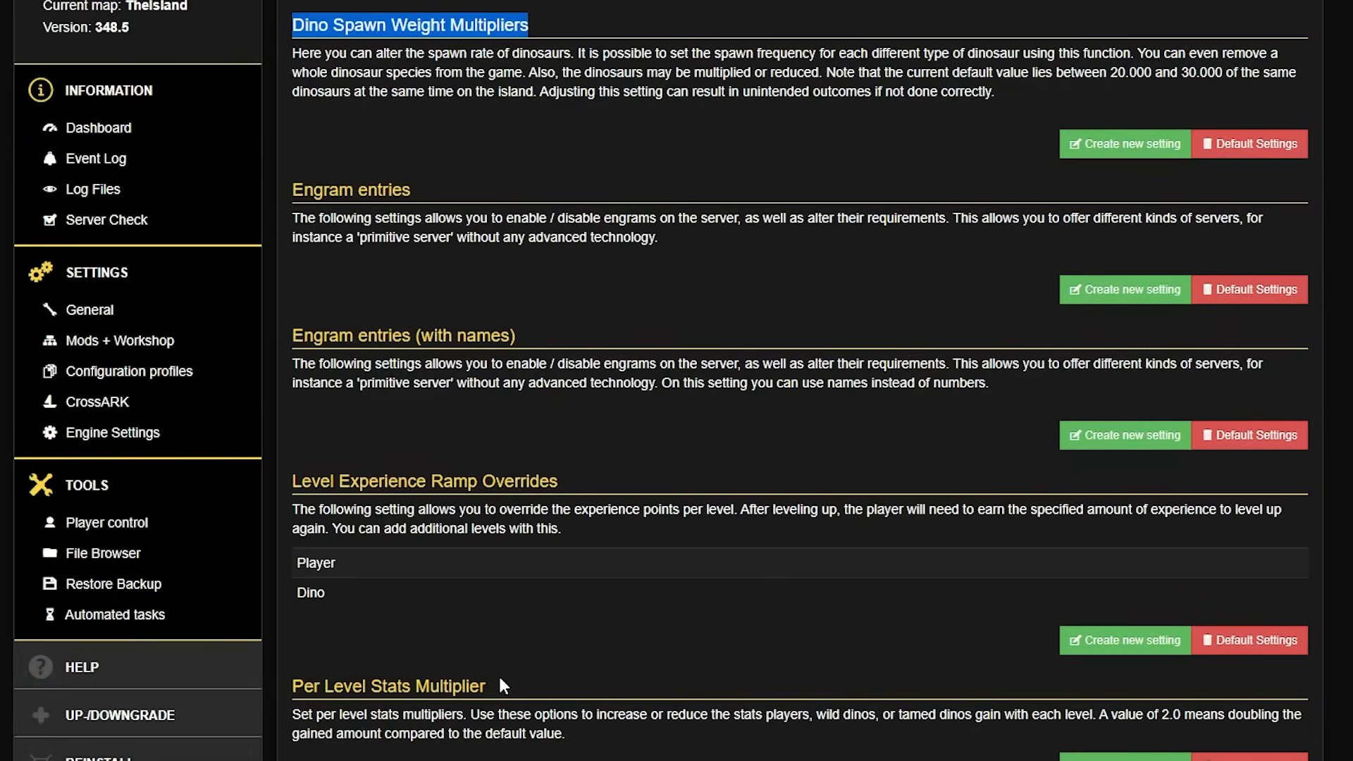
click(119, 340)
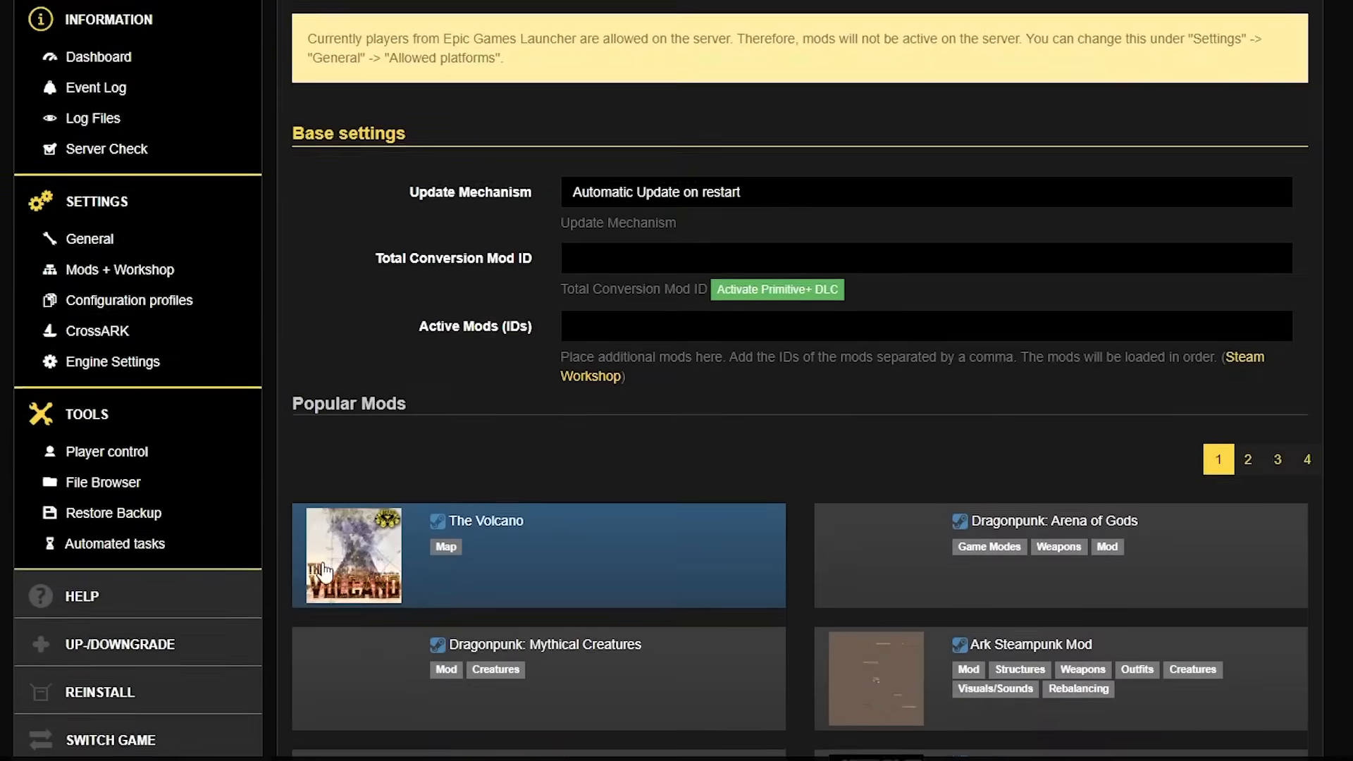
scroll(down, 3)
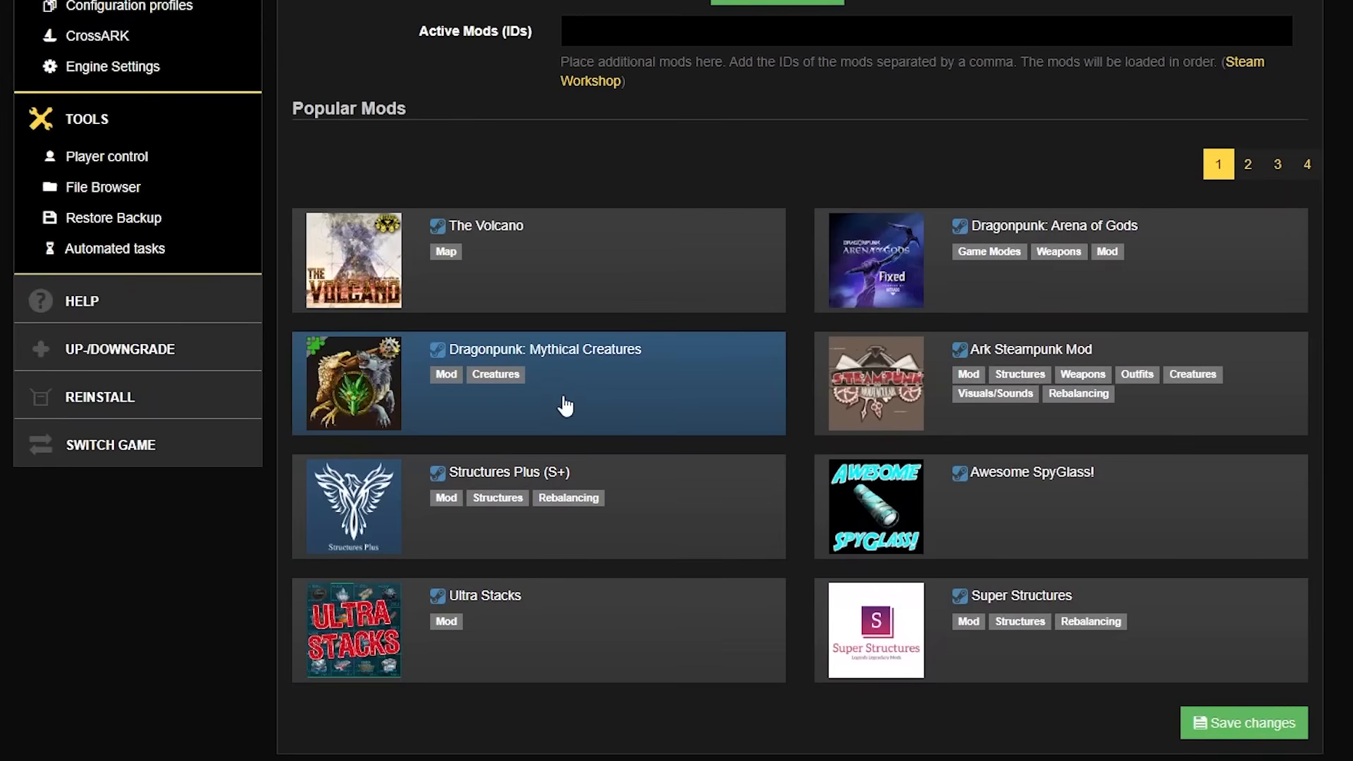
scroll(down, 3)
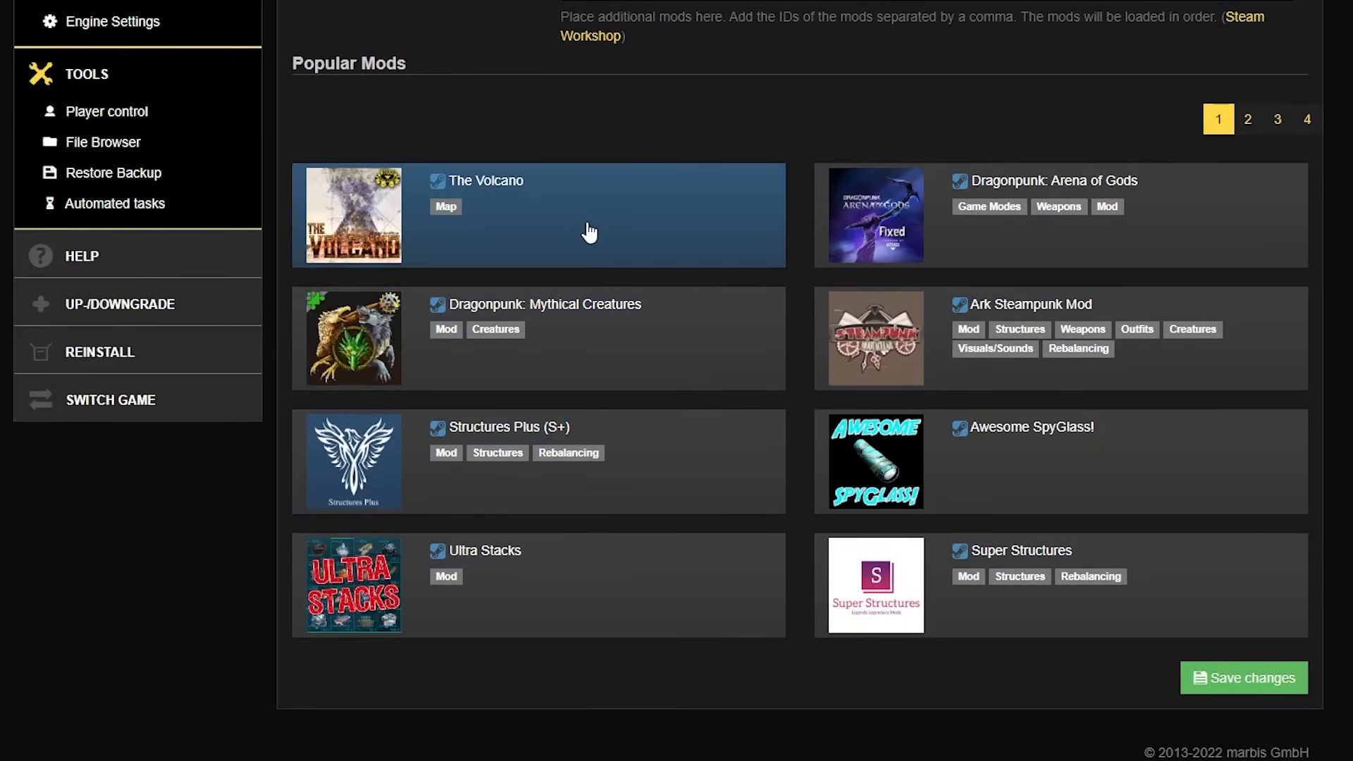
mouse_move(923, 348)
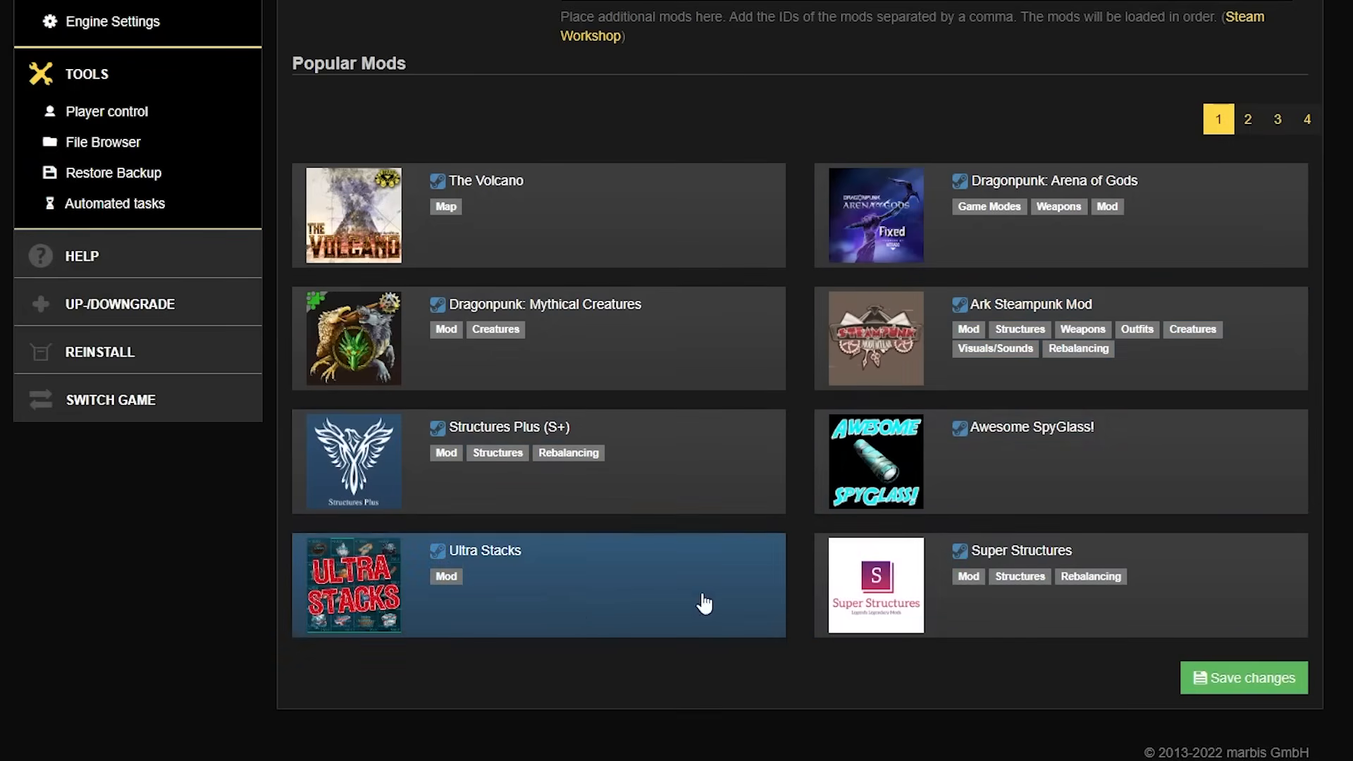
scroll(up, 3)
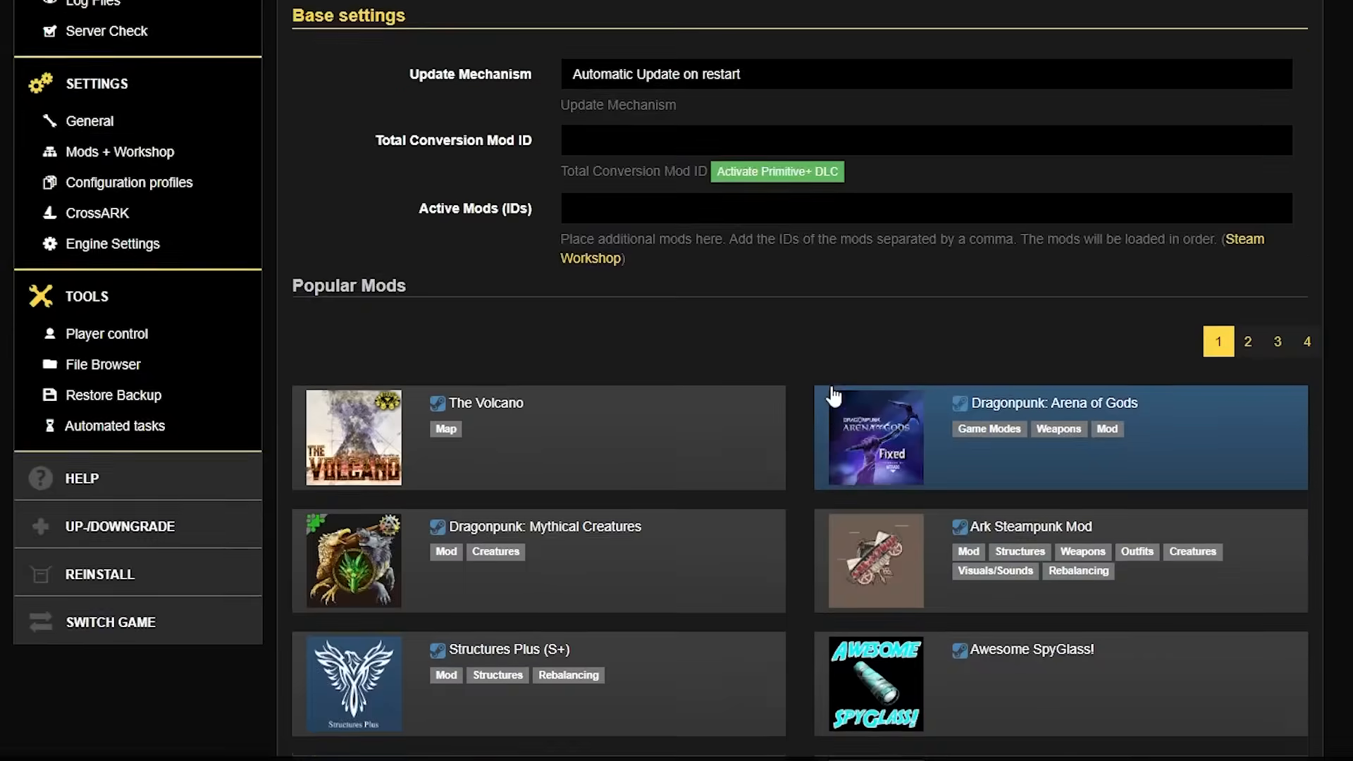
scroll(up, 3)
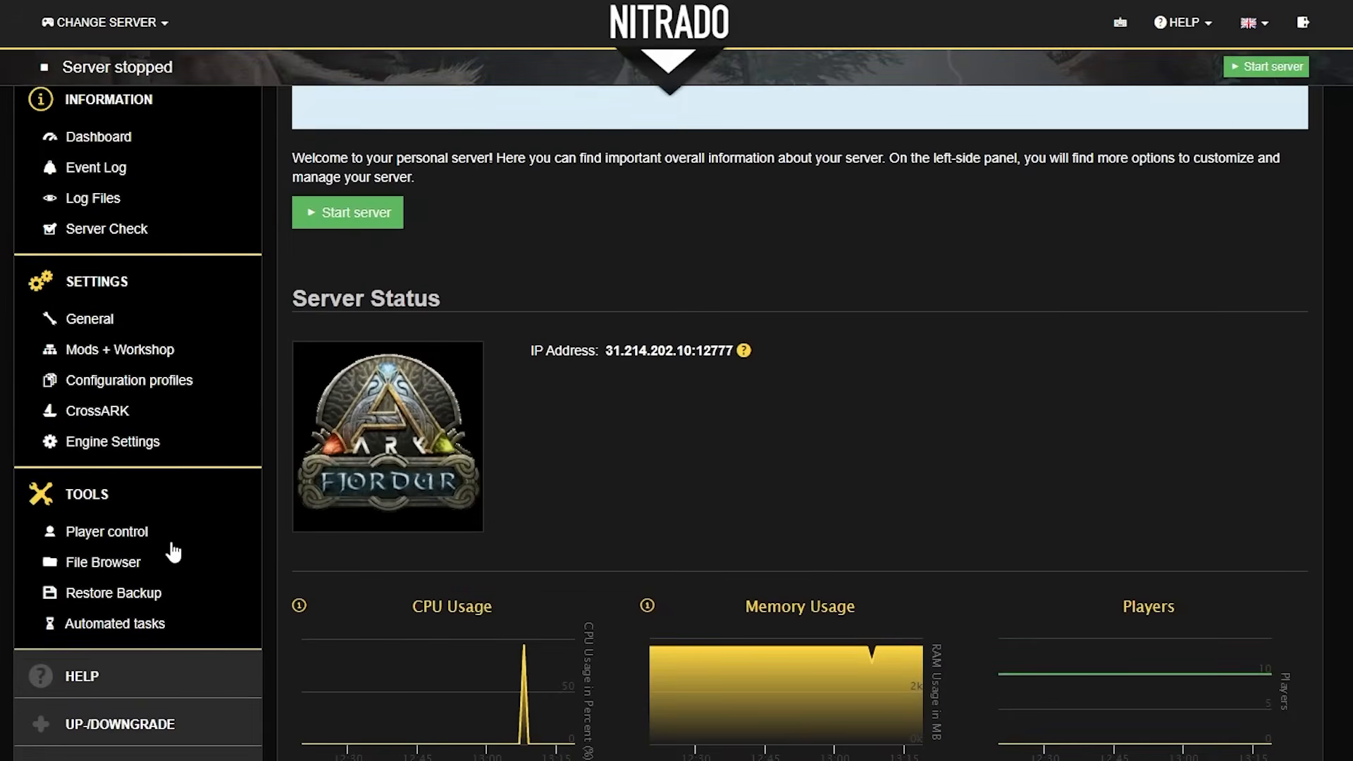
mouse_move(121, 620)
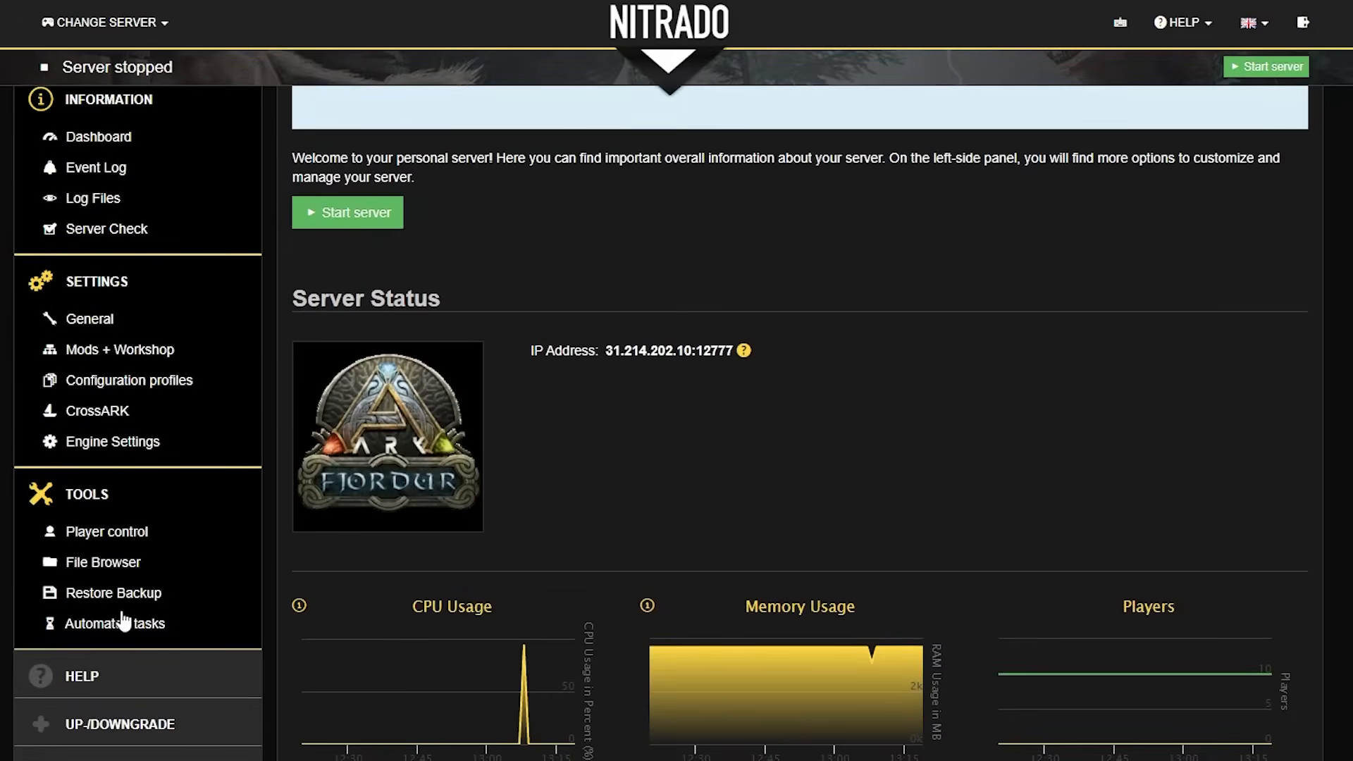
Bring up the Reinstall prompt for ARK: Survival Evolved and read its warning.
scroll(down, 3)
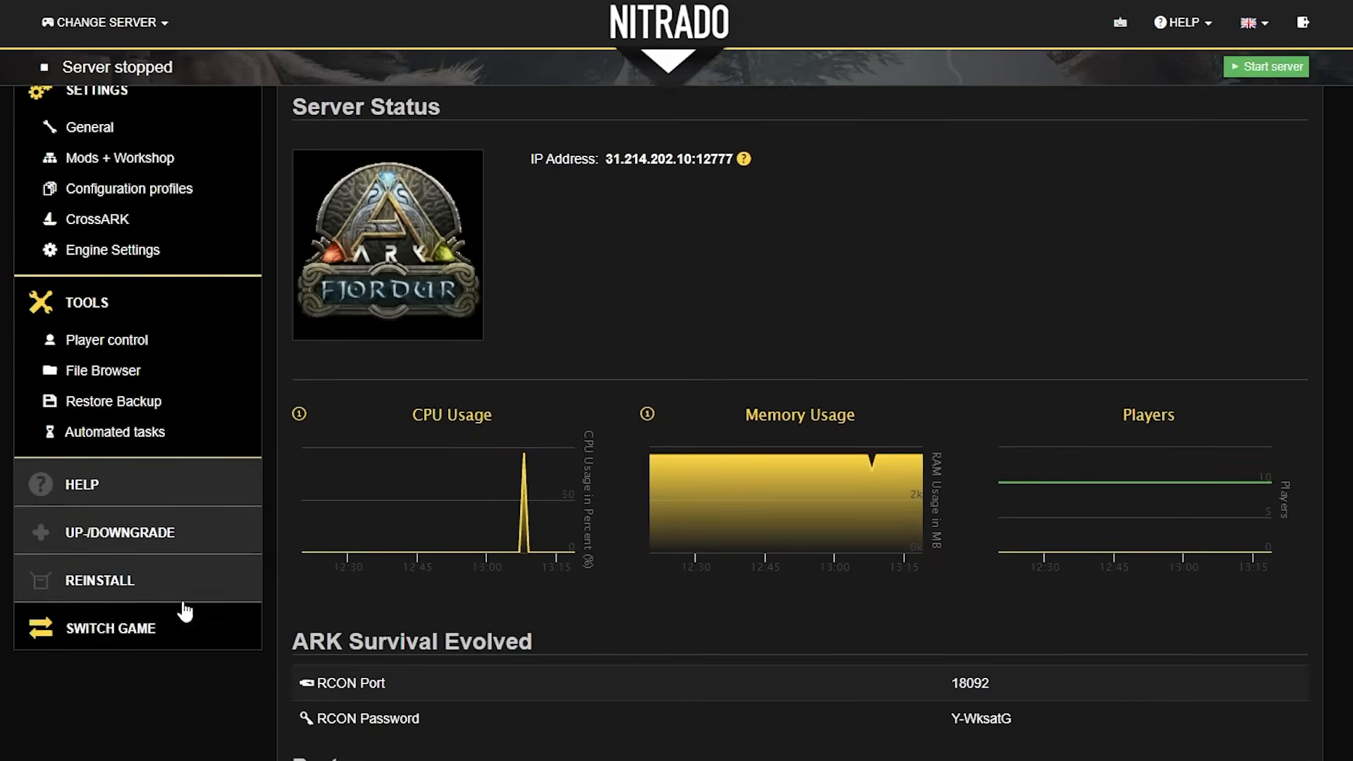
click(99, 579)
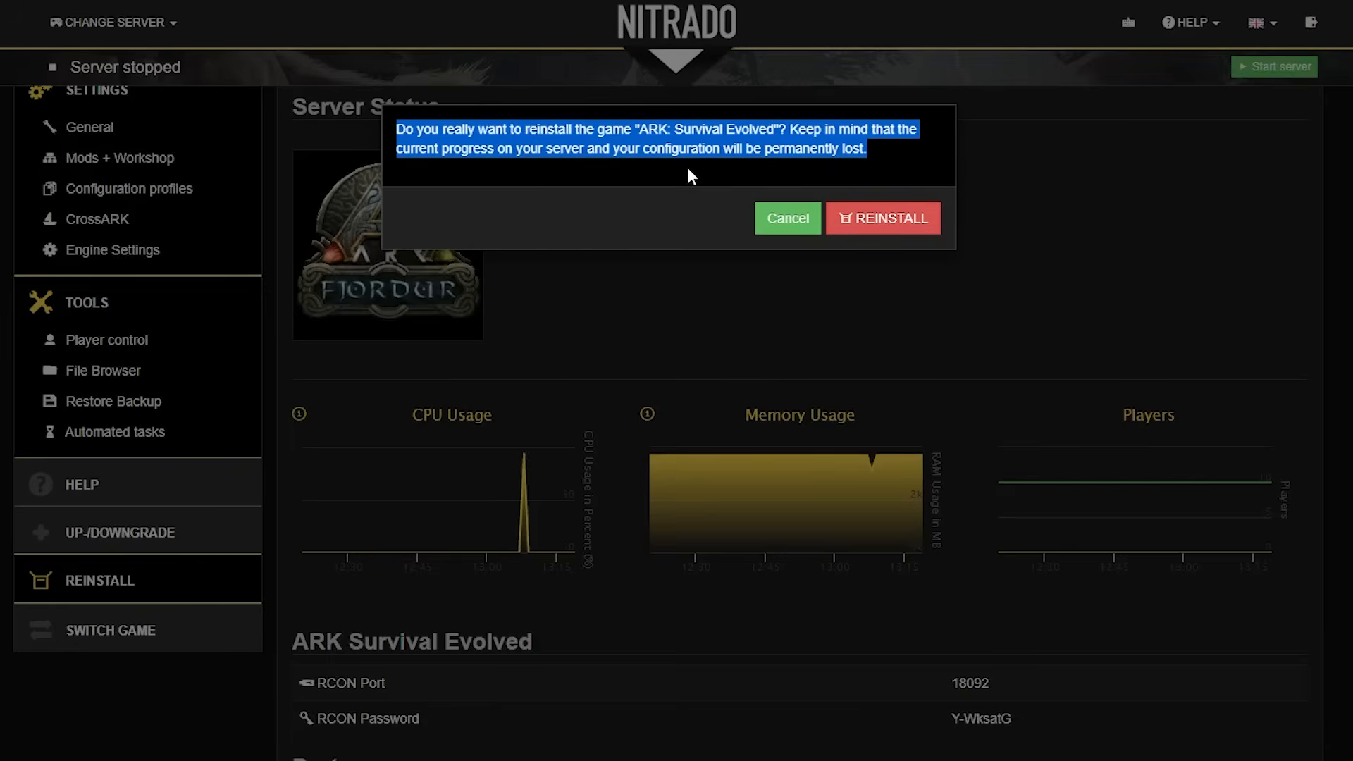
mouse_move(627, 219)
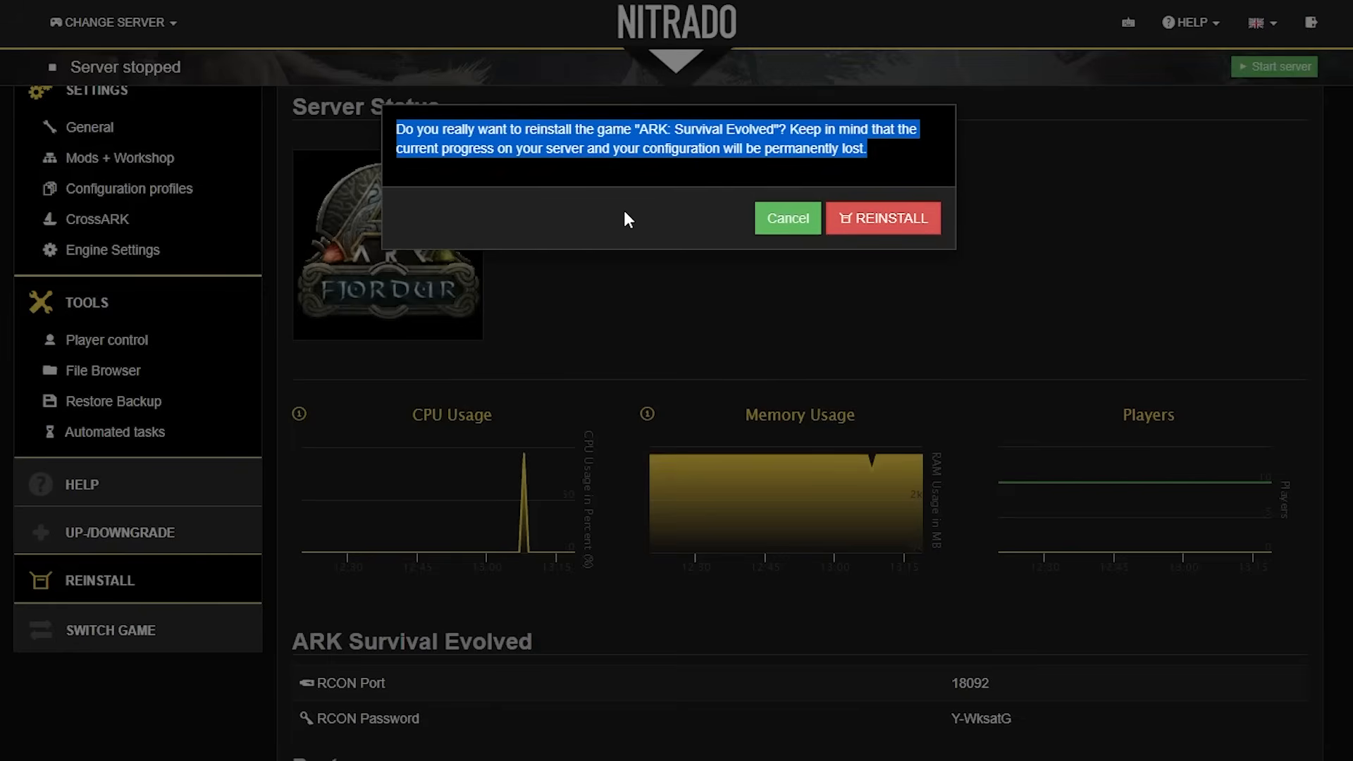
mouse_move(908, 228)
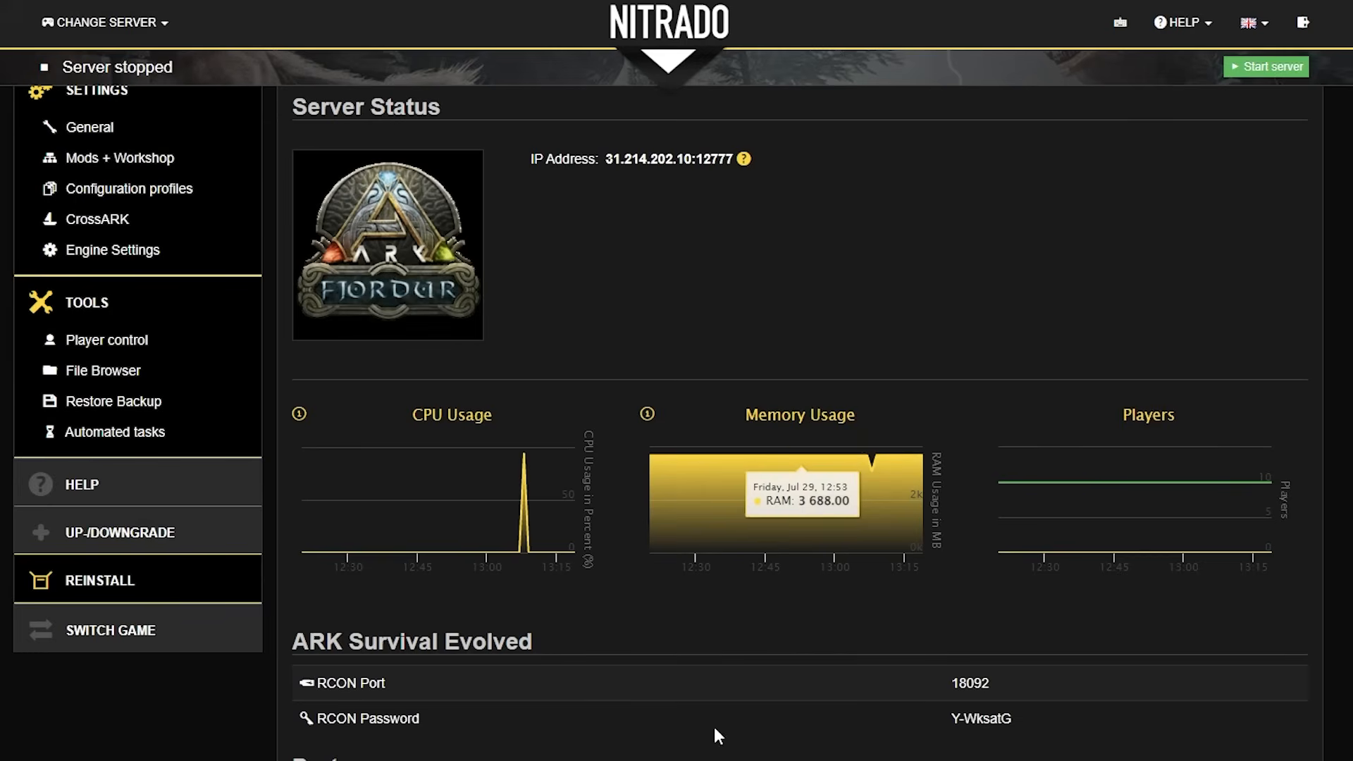
scroll(down, 3)
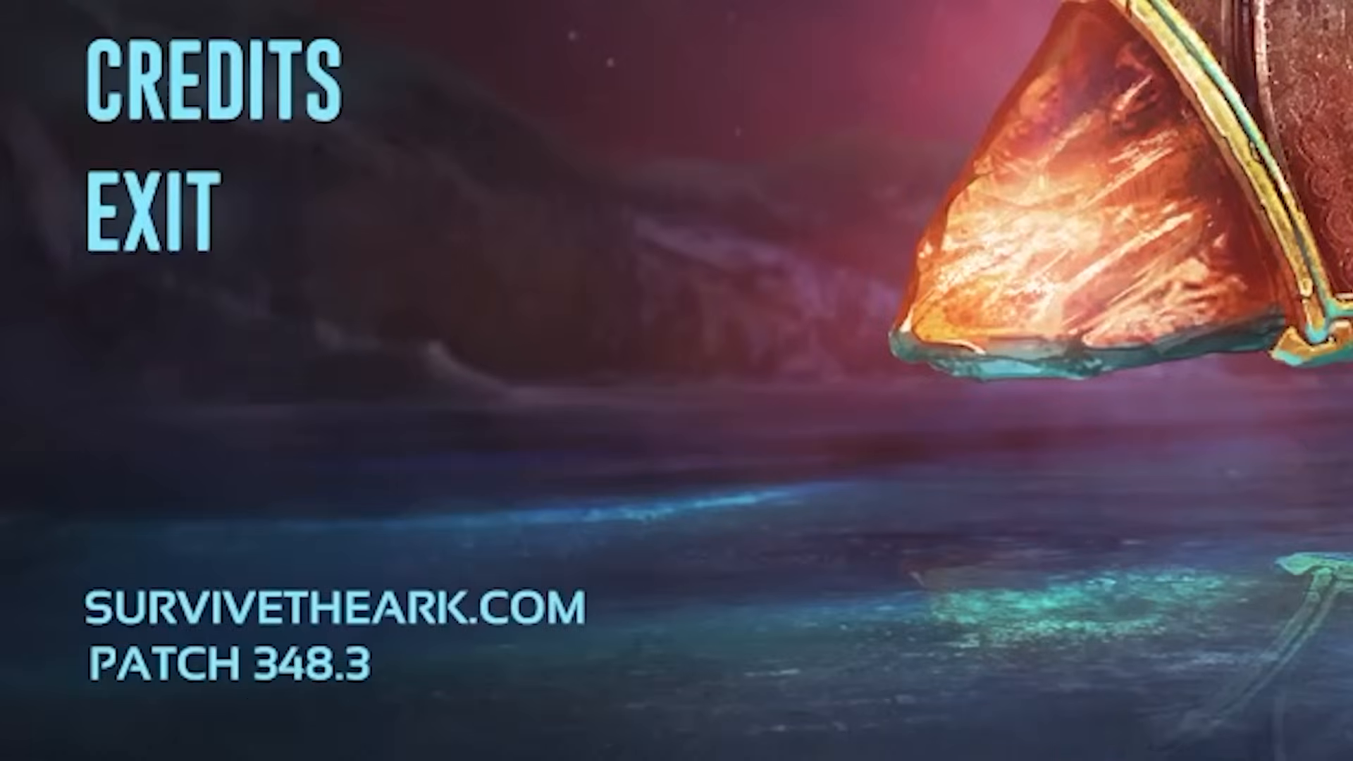
mouse_move(320, 668)
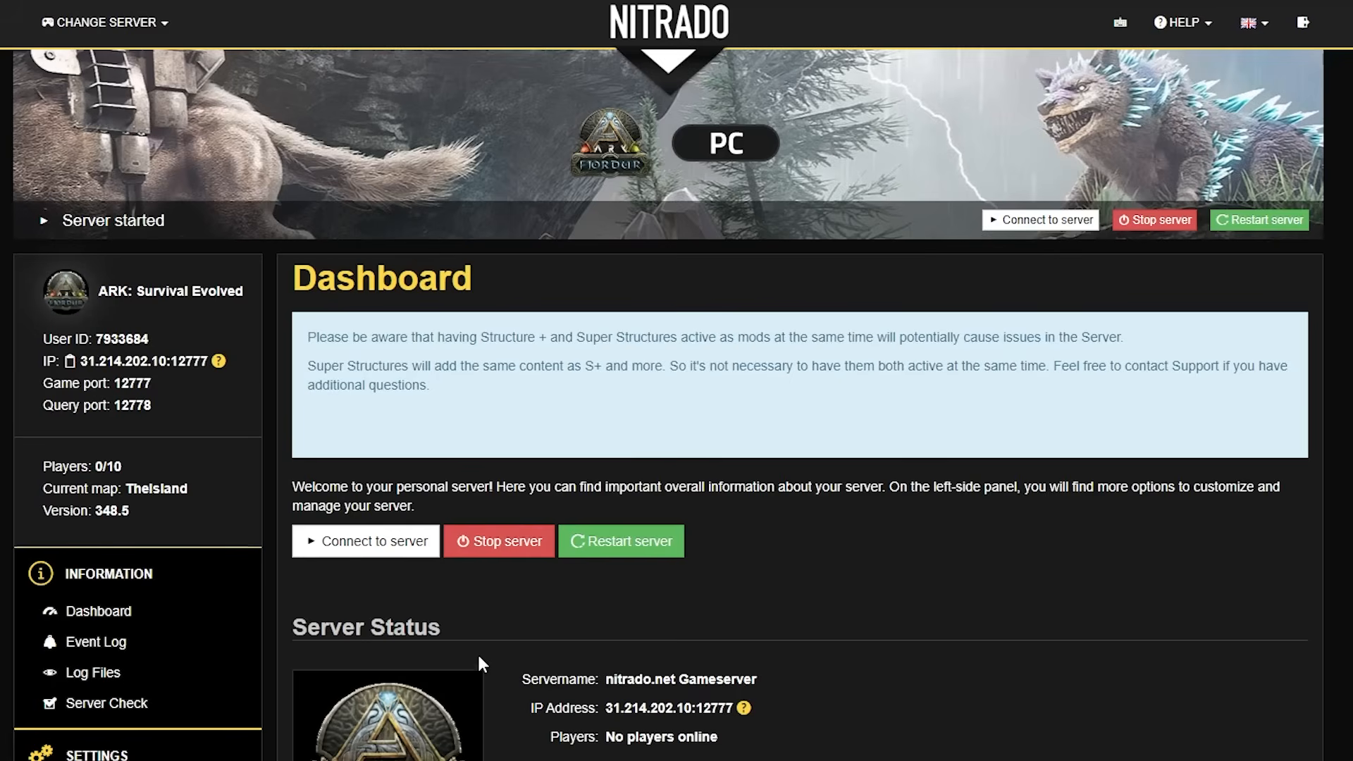
Read the Server Status showing version 348.5 against the client's patch 348.3.
scroll(down, 3)
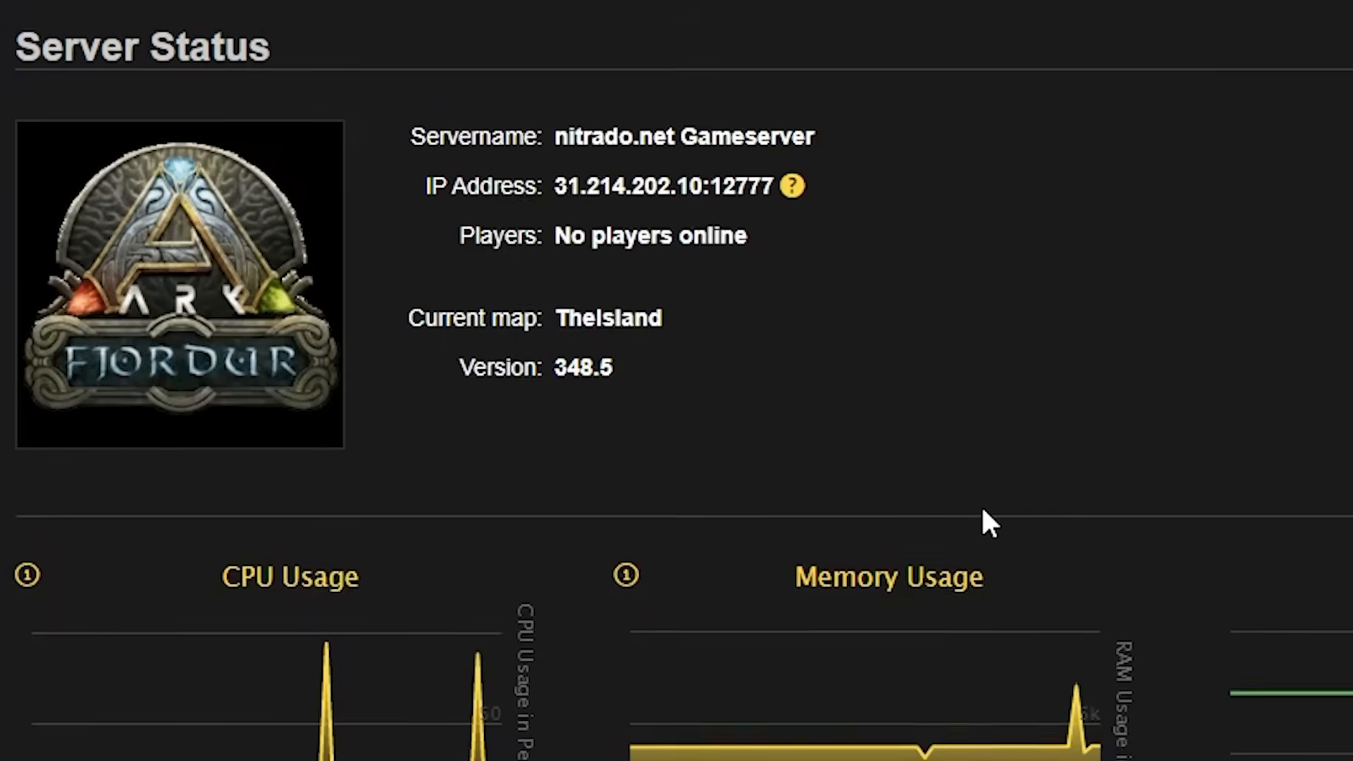
scroll(up, 3)
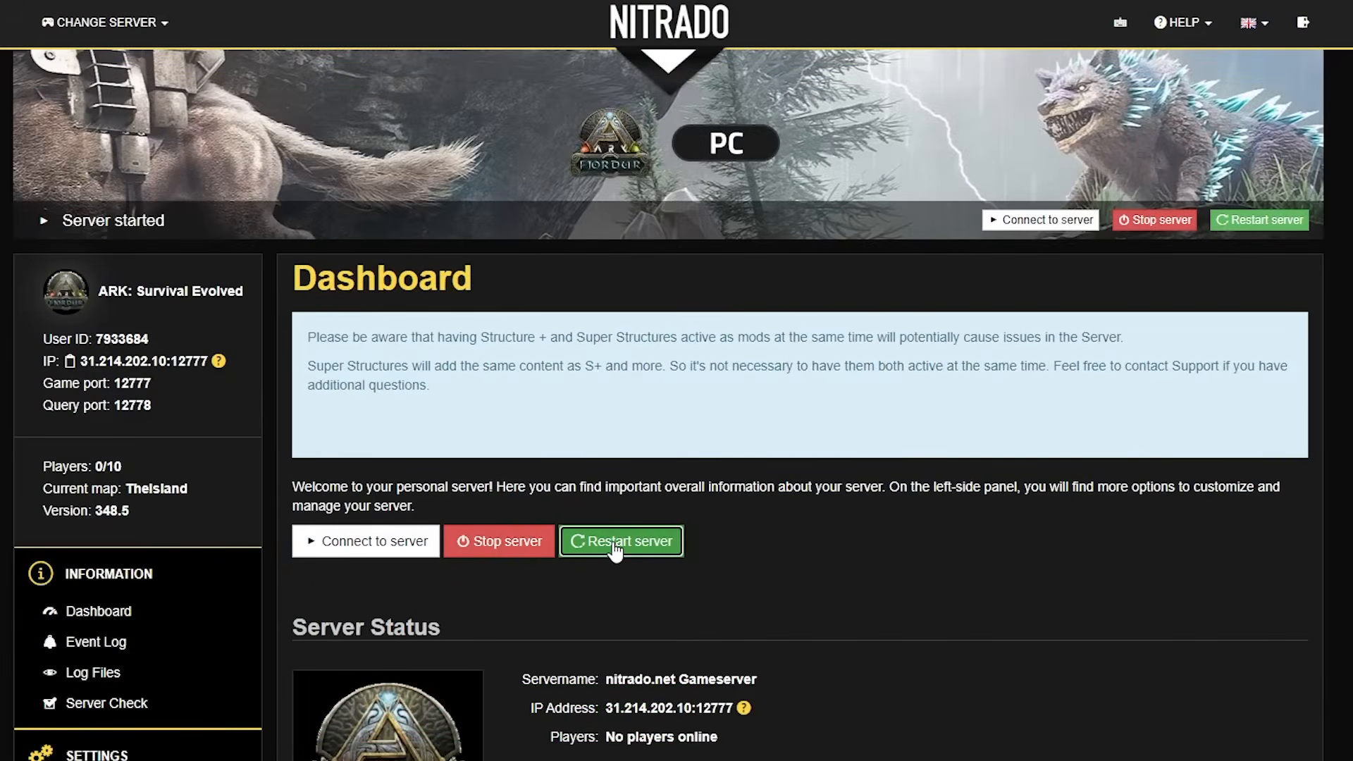
mouse_move(616, 508)
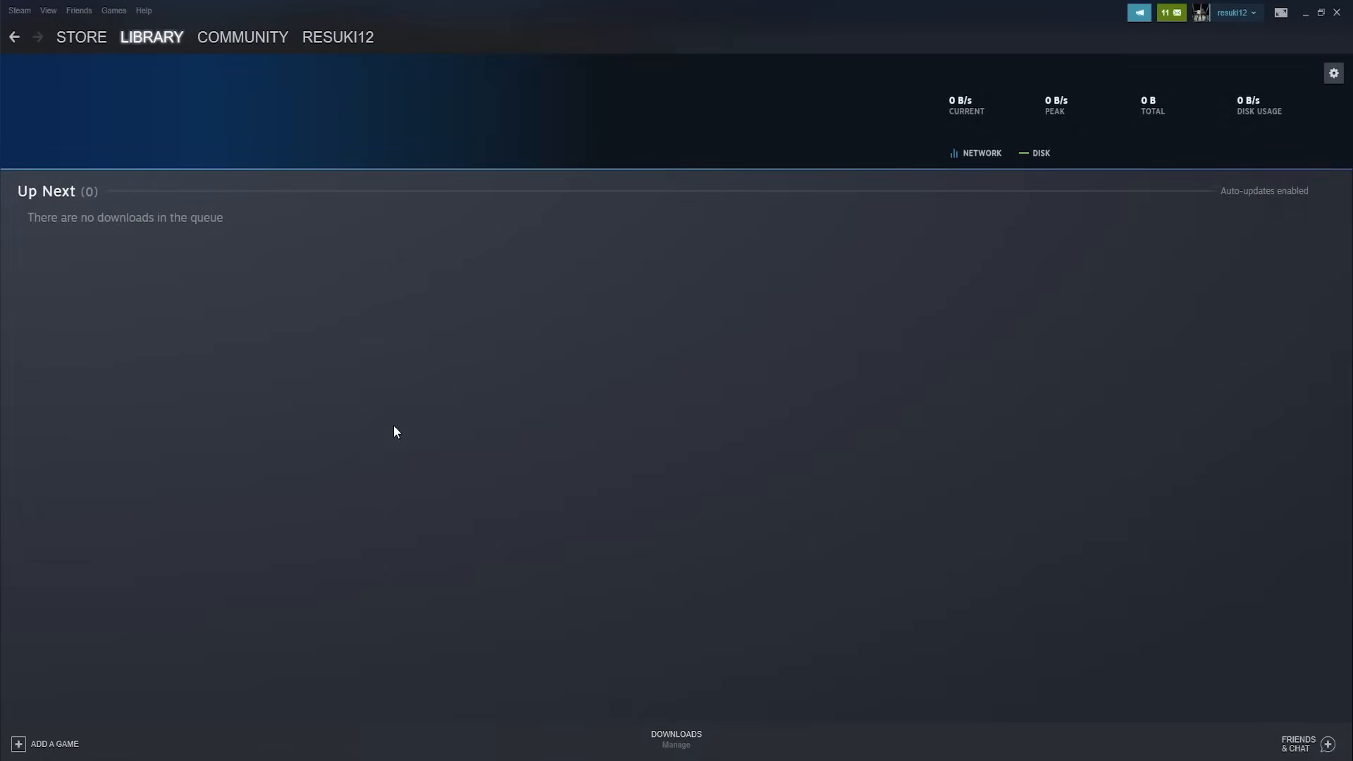
mouse_move(1065, 448)
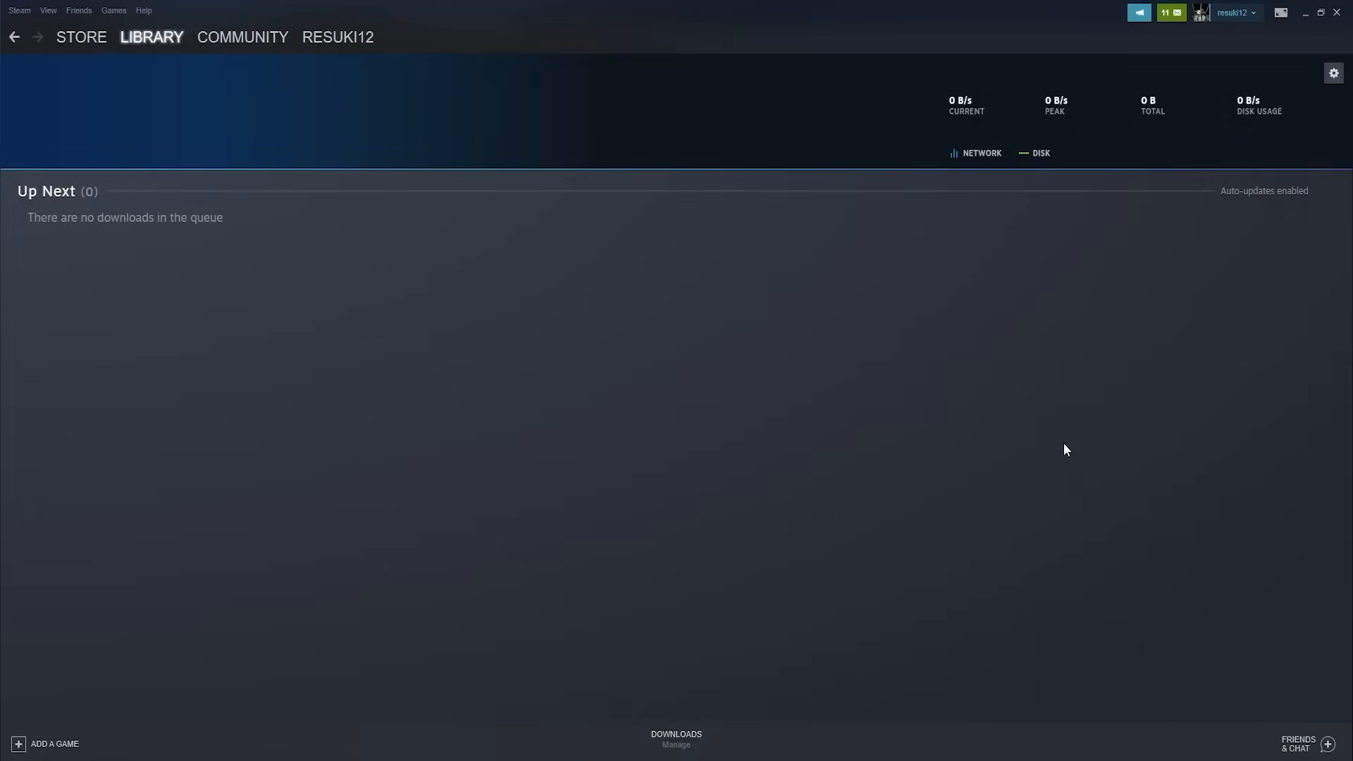
mouse_move(900, 286)
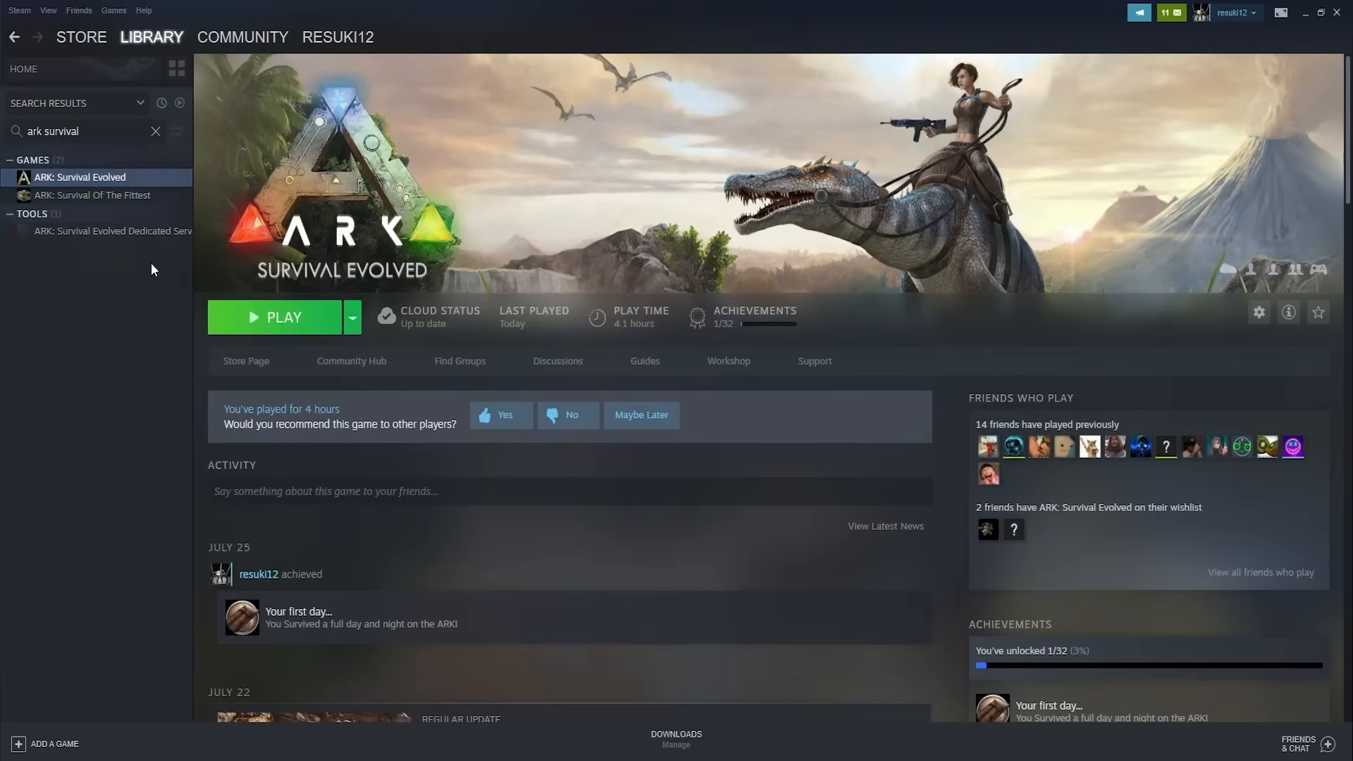
View ARK: Survival Evolved's Properties on the Updates section showing automatic updates enabled.
click(1257, 313)
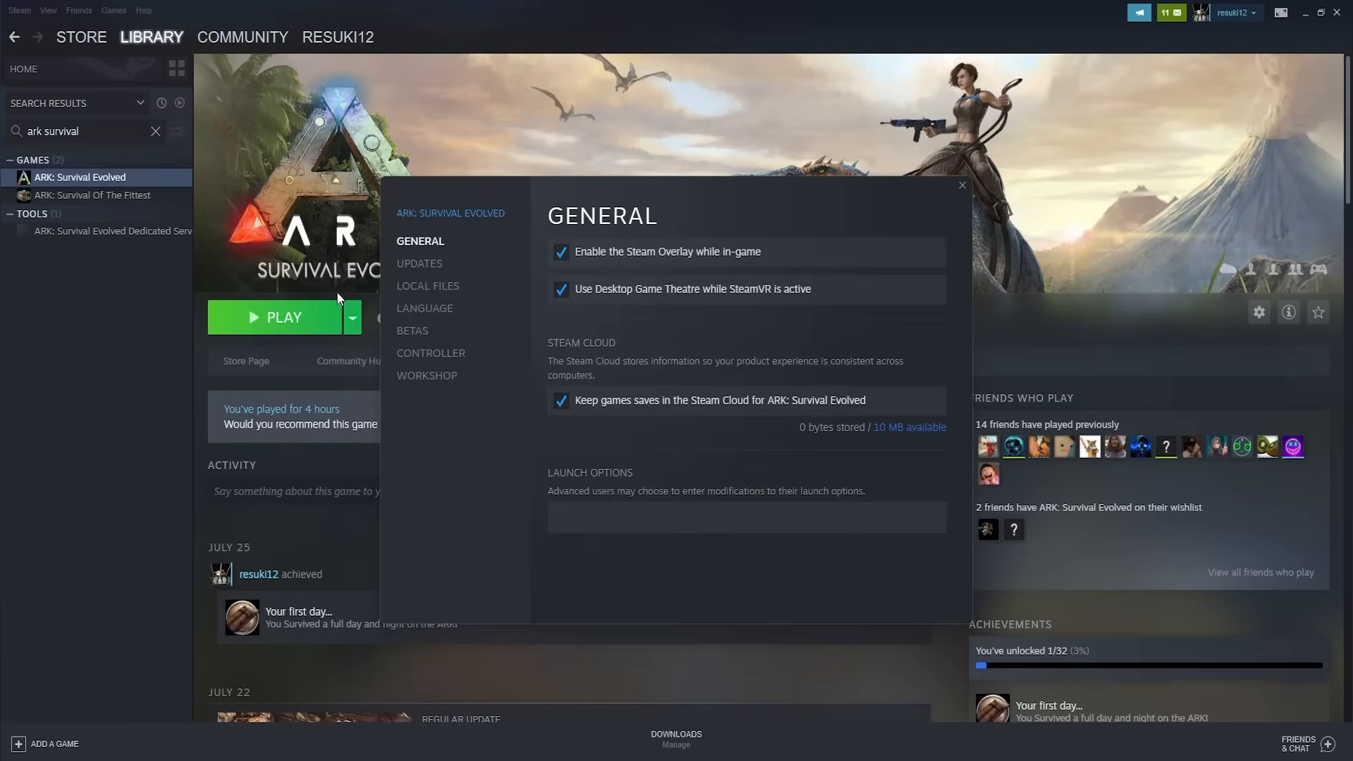
click(420, 263)
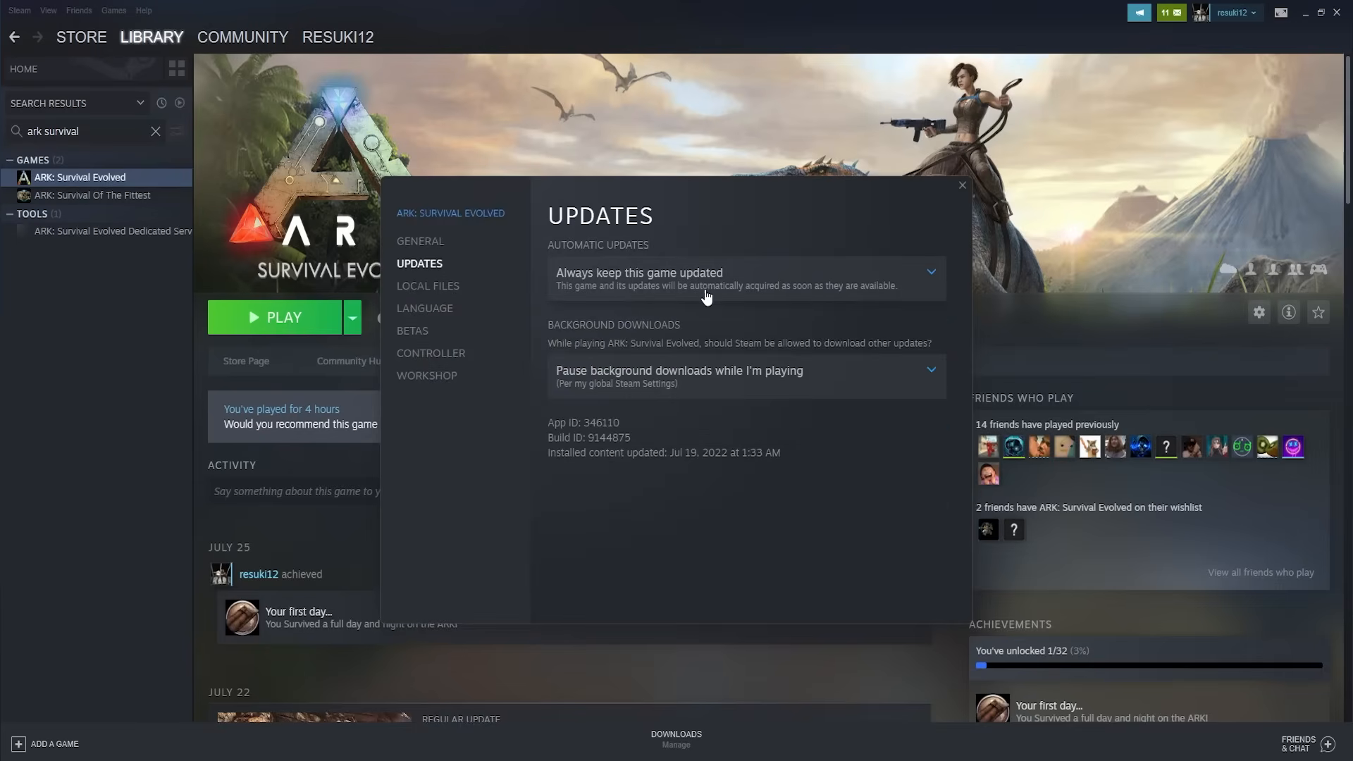
mouse_move(723, 393)
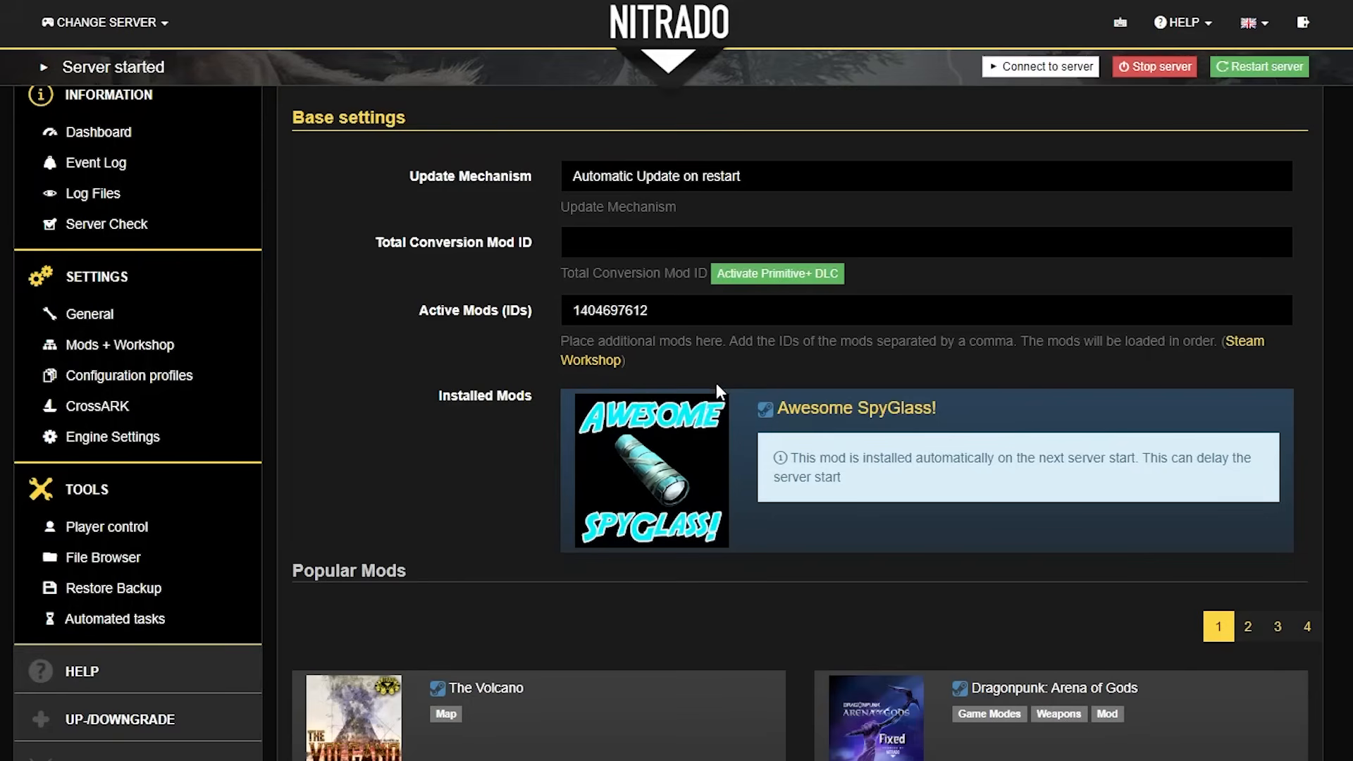
mouse_move(652, 433)
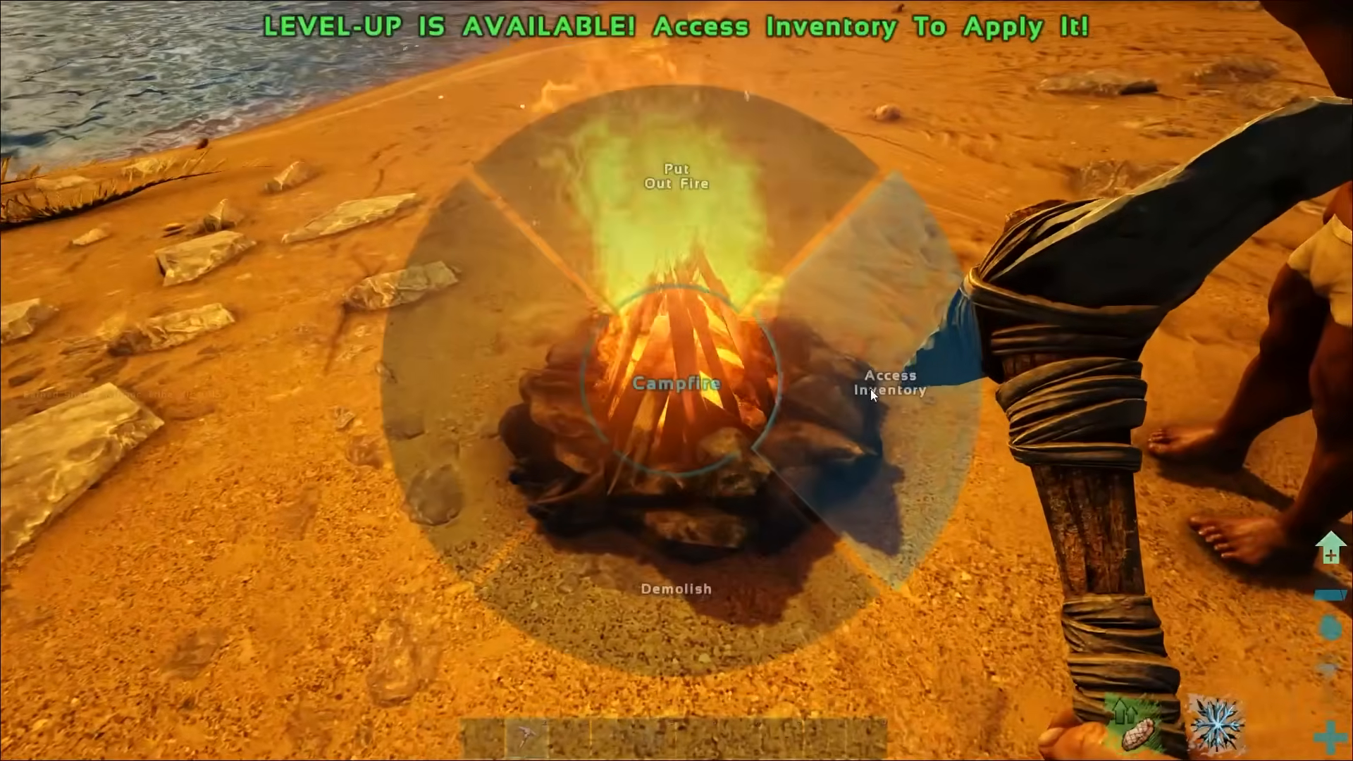
Access the campfire inventory, then the character inventory showing level 9 with a point available.
click(890, 383)
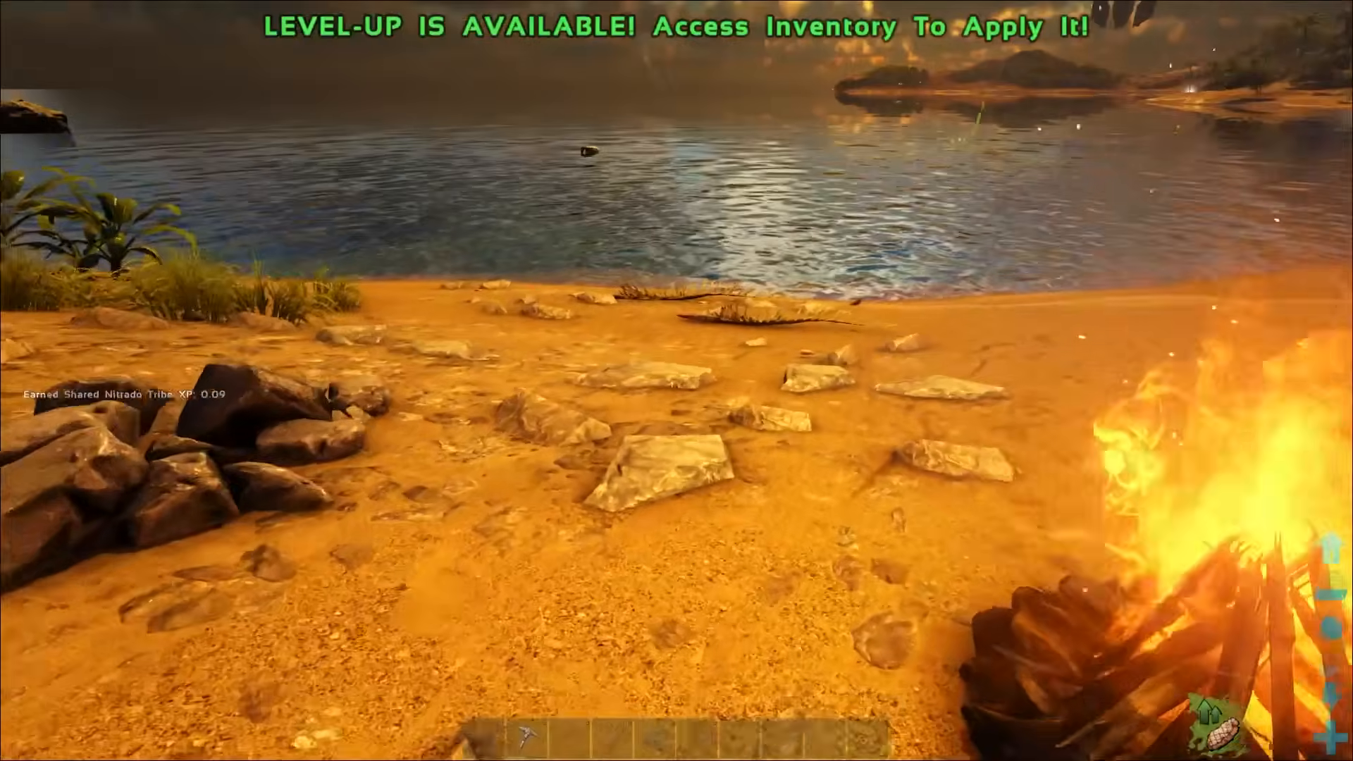
key(i)
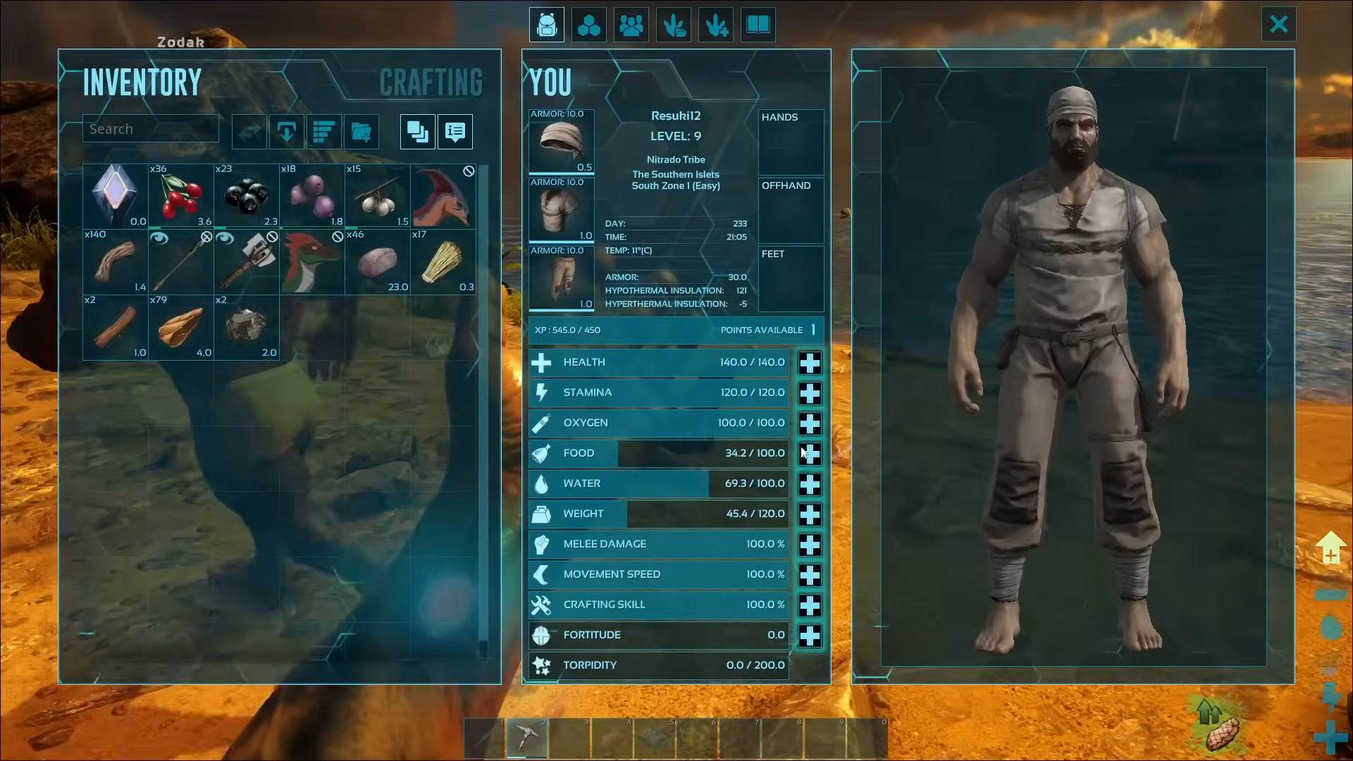